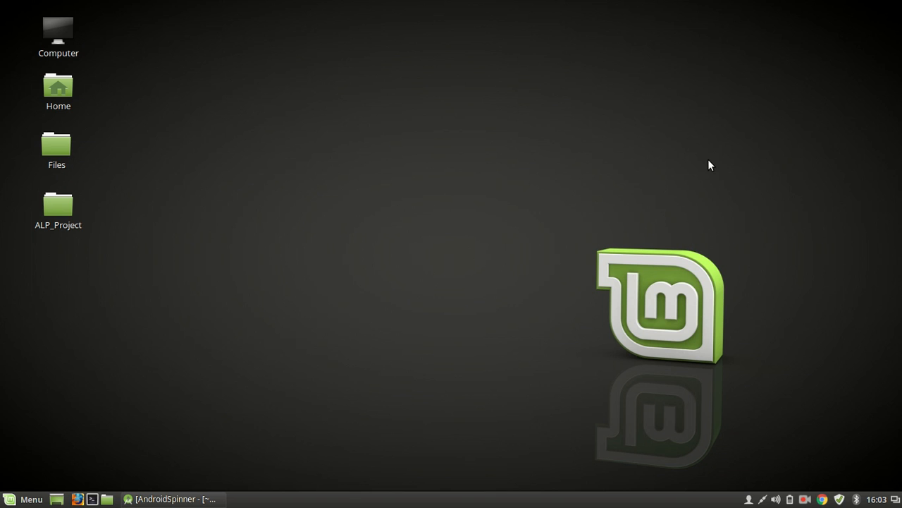
mouse_move(524, 220)
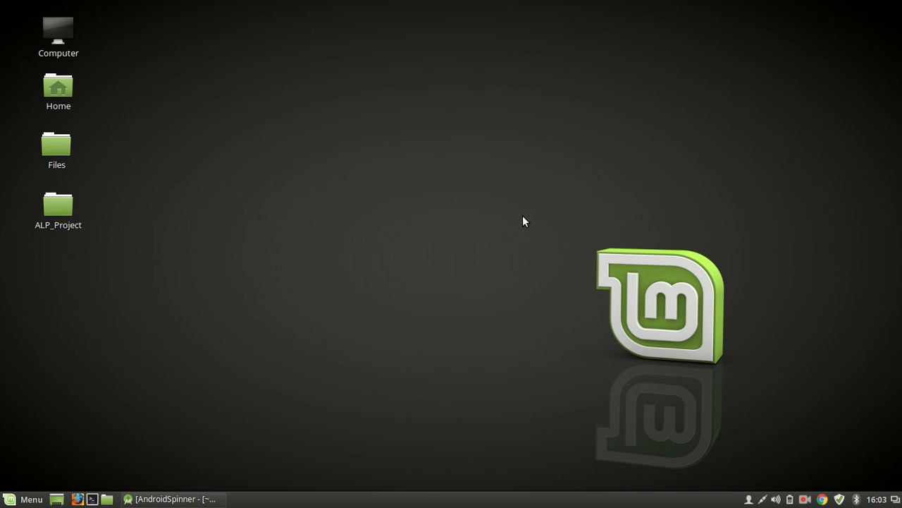
mouse_move(92, 499)
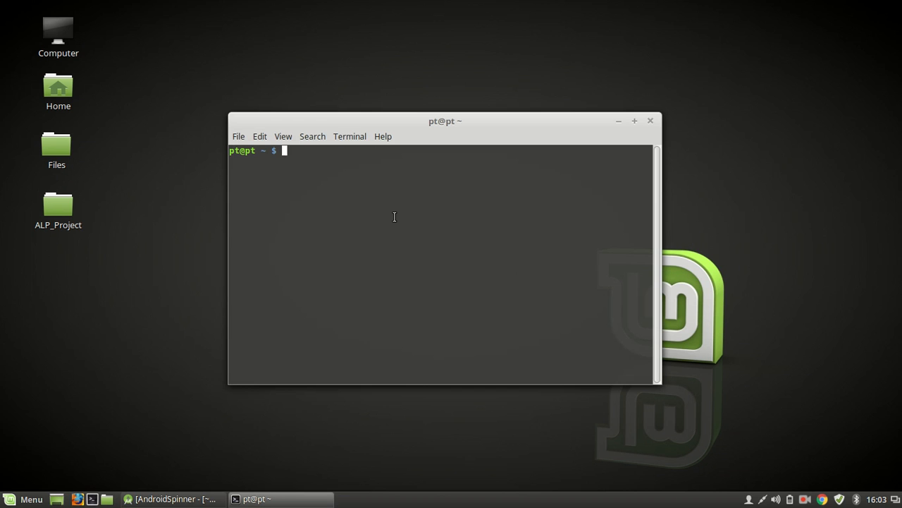
- Install git via sudo apt-get install git, then verify git --version shows 2.10.1
type("sudo apt")
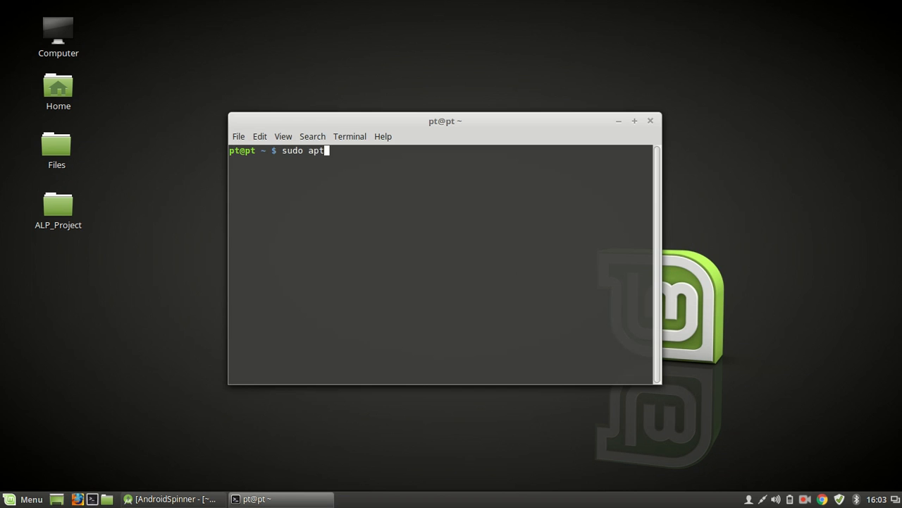
type("-get in")
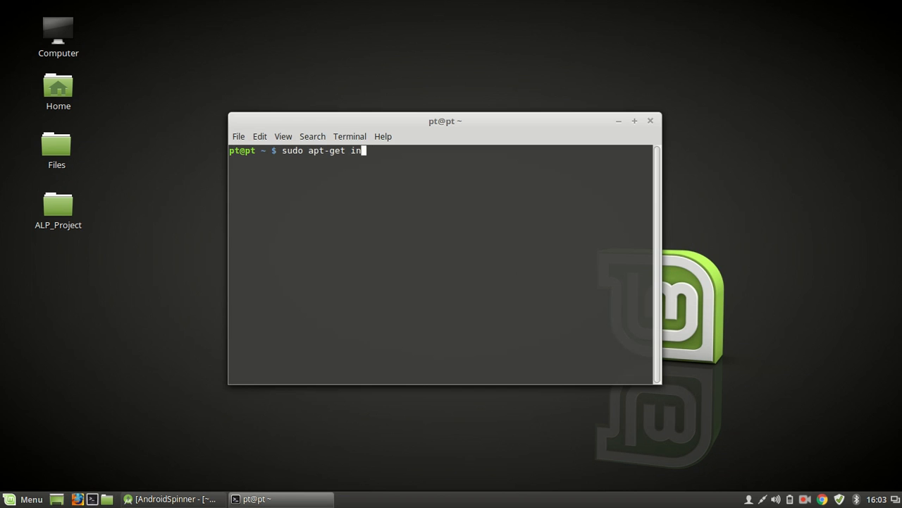
type("stall")
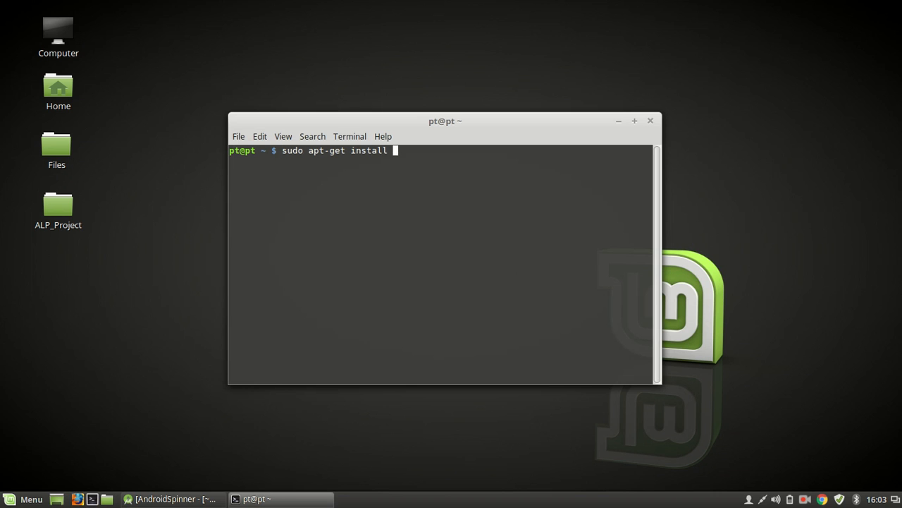
key("Return")
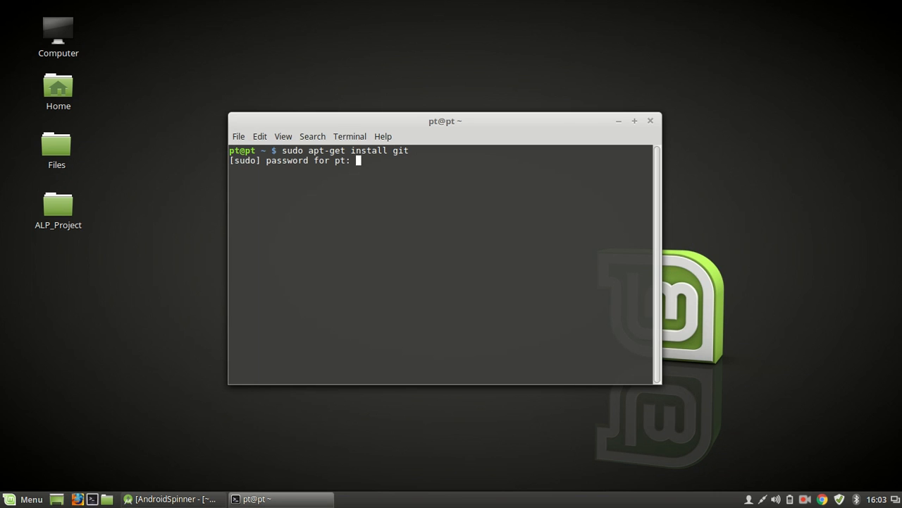
key("Return")
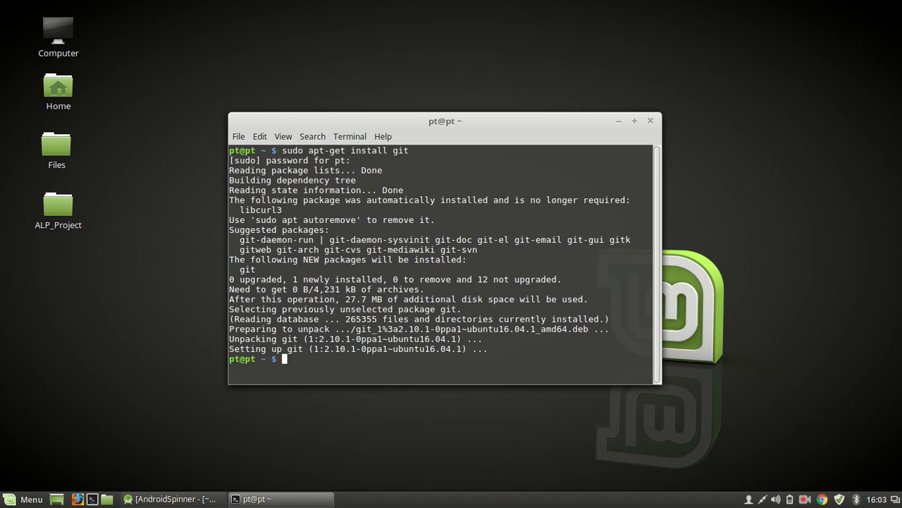
type("git --v")
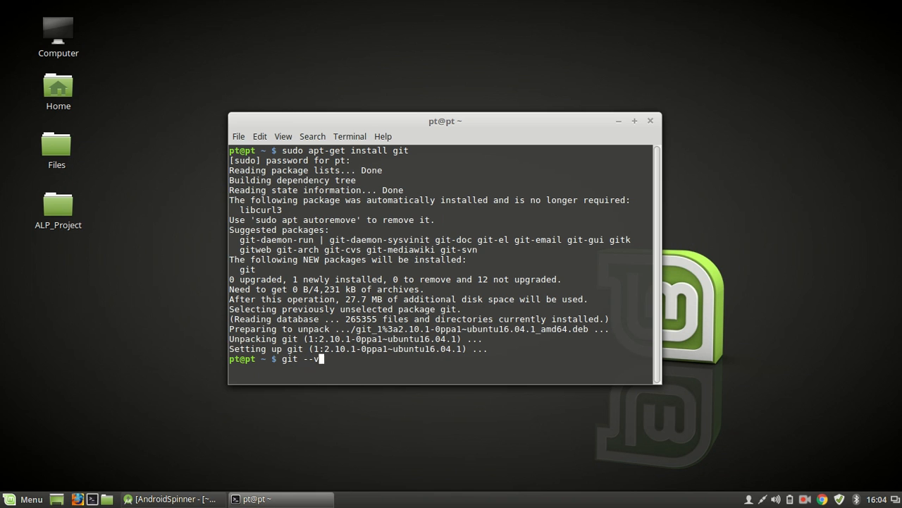
key("Return")
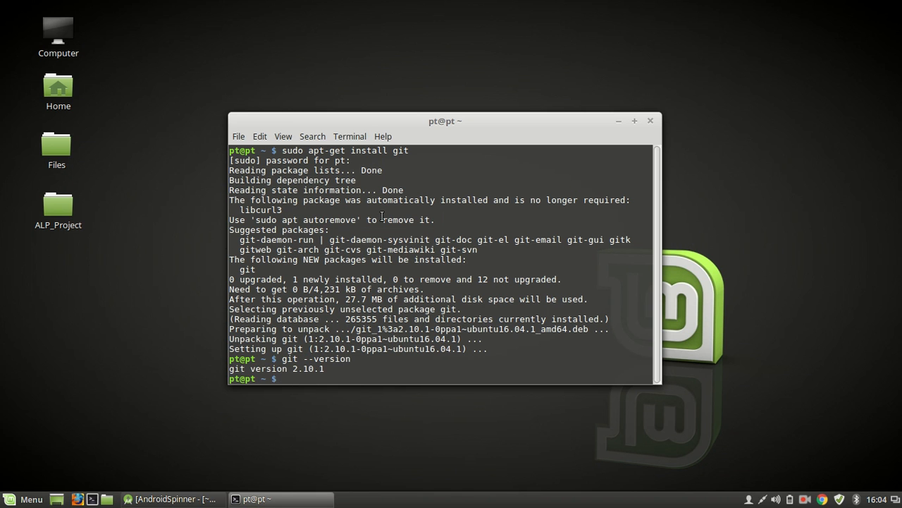
mouse_move(340, 368)
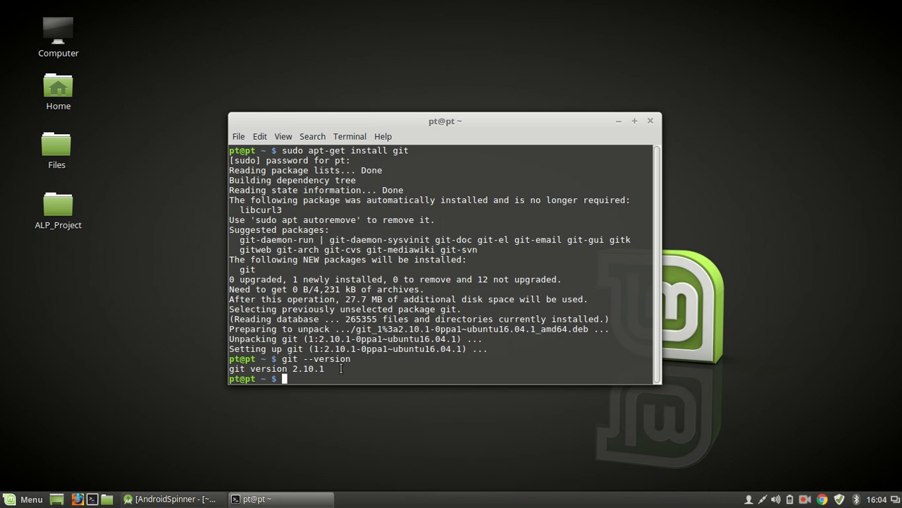
mouse_move(246, 435)
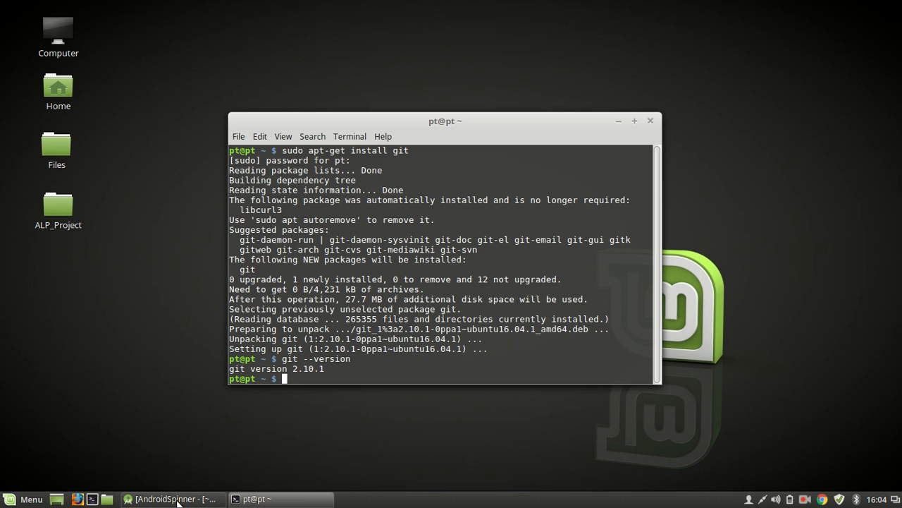
- Switch to the AndroidSpinner window and open the VCS menu's Import into Version Control options
left_click(172, 499)
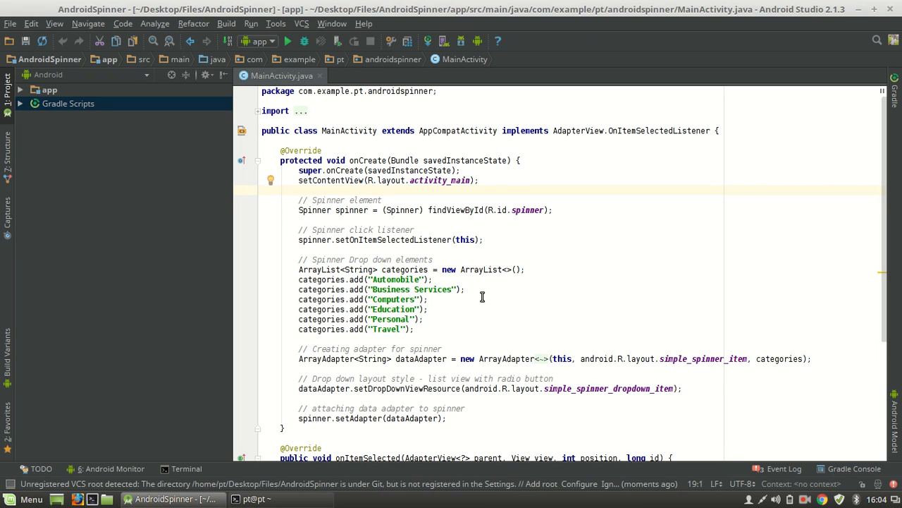
mouse_move(454, 289)
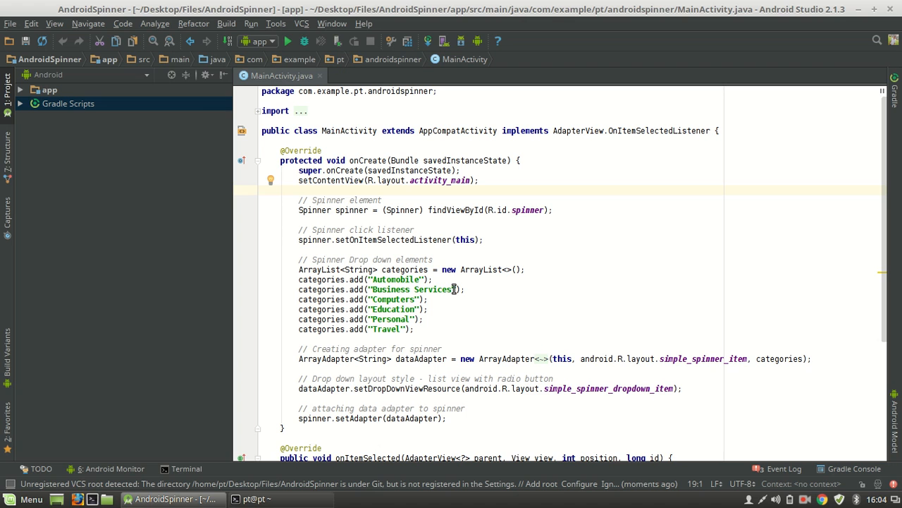
mouse_move(494, 131)
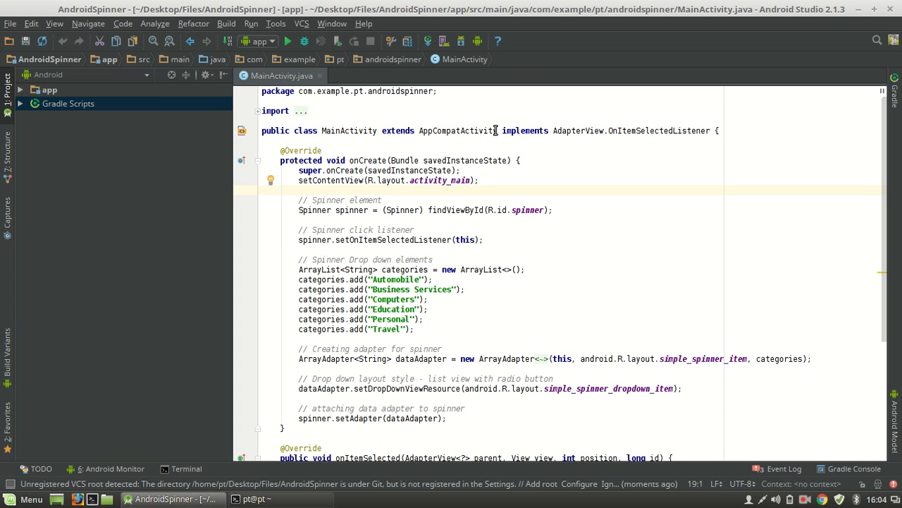
mouse_move(464, 109)
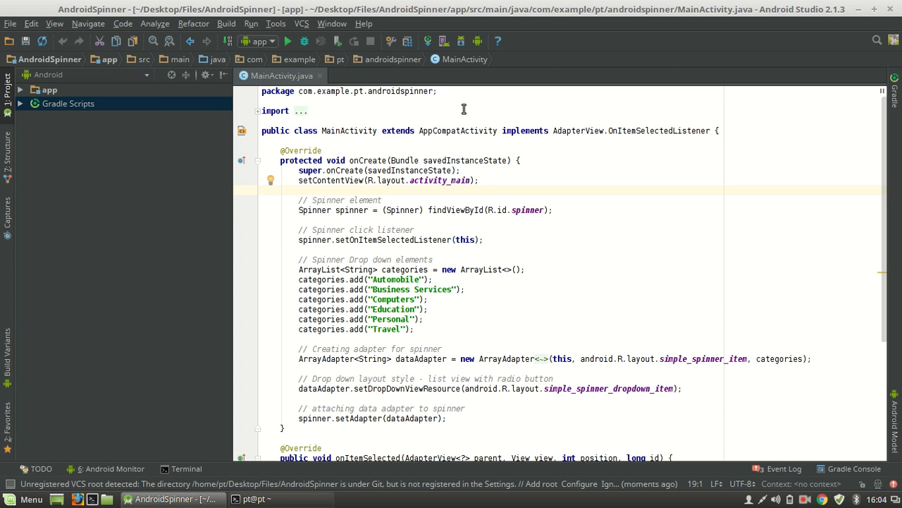
mouse_move(298, 28)
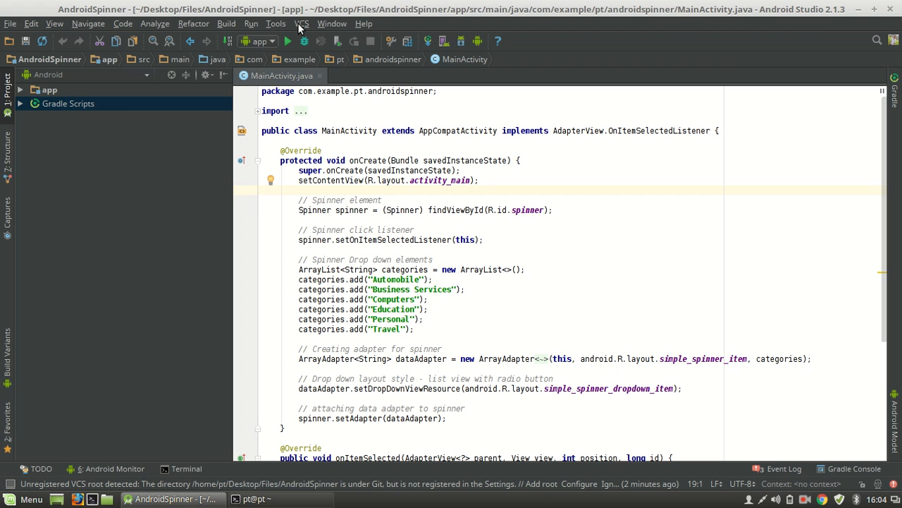
left_click(302, 23)
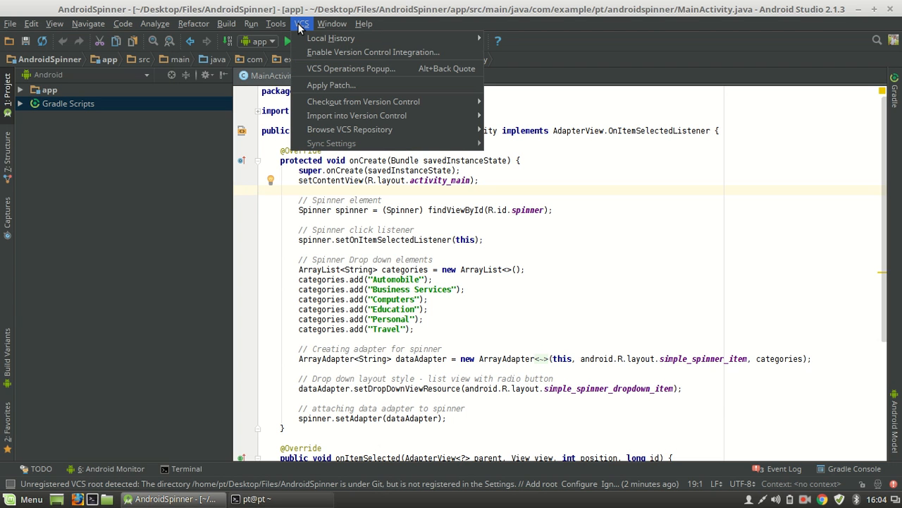
mouse_move(330, 38)
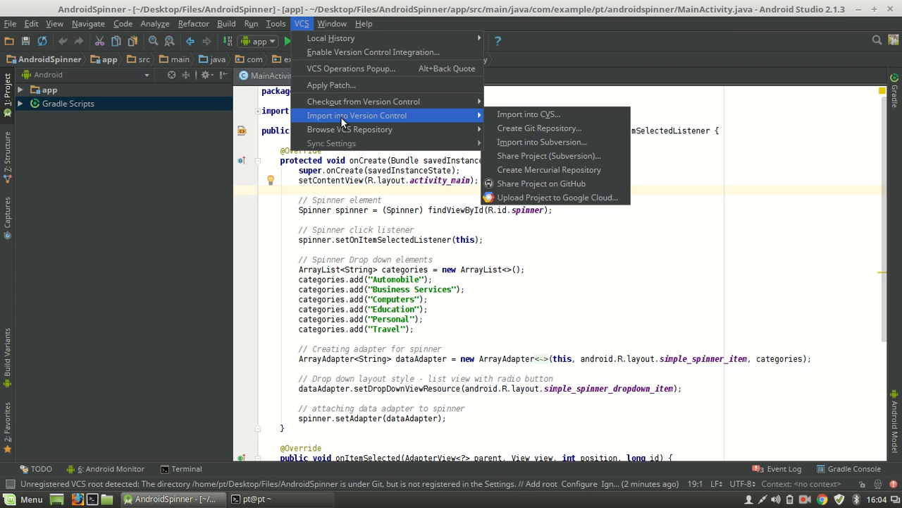
mouse_move(542, 183)
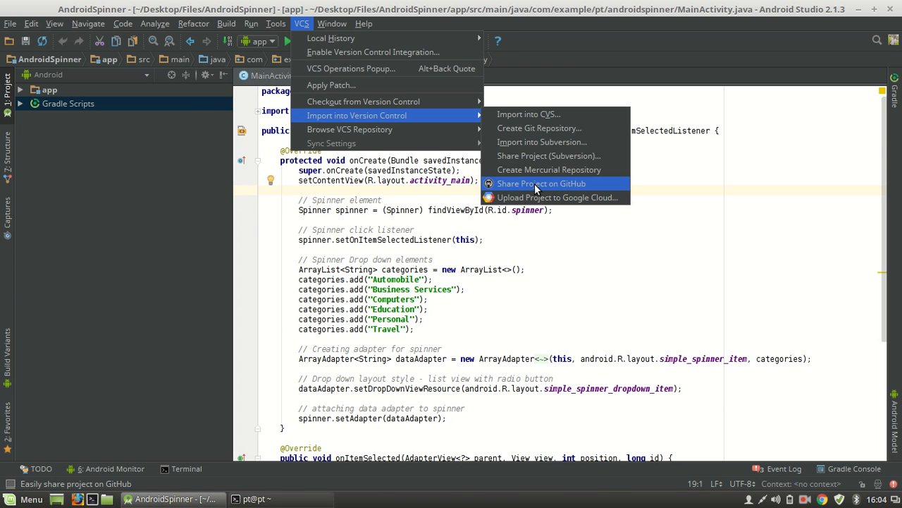
- Attempt Share Project on GitHub with the master password and dismiss the invalid host error
left_click(541, 183)
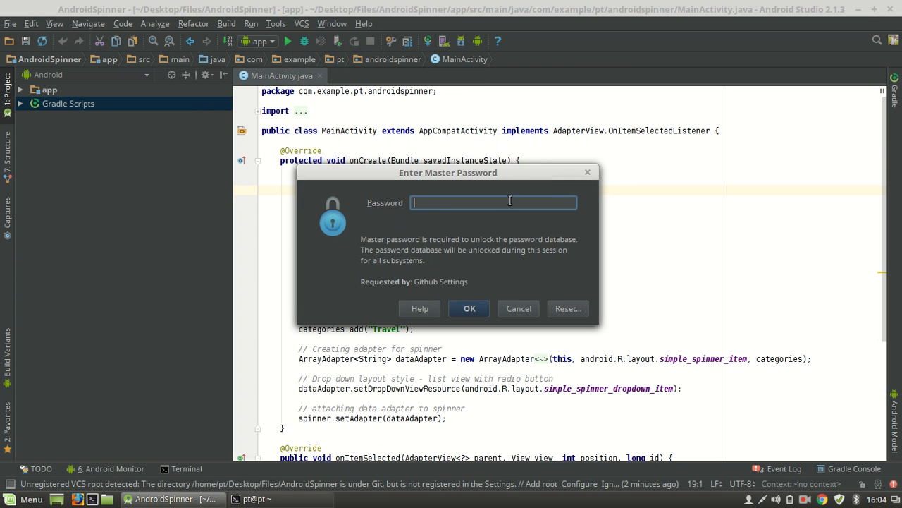
mouse_move(451, 203)
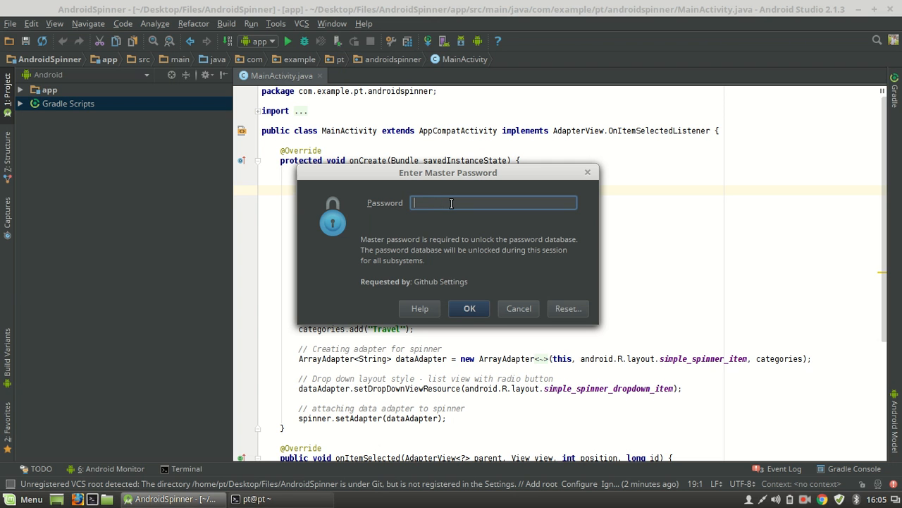
type("password")
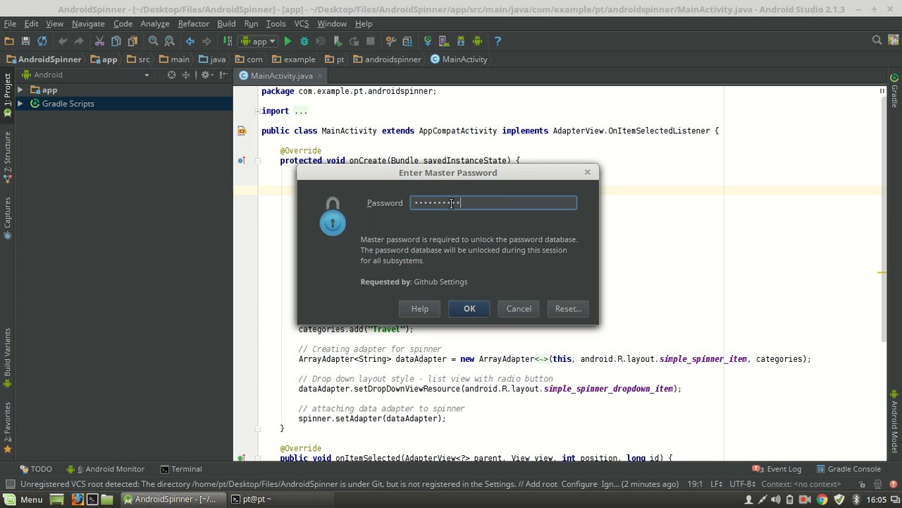
left_click(469, 308)
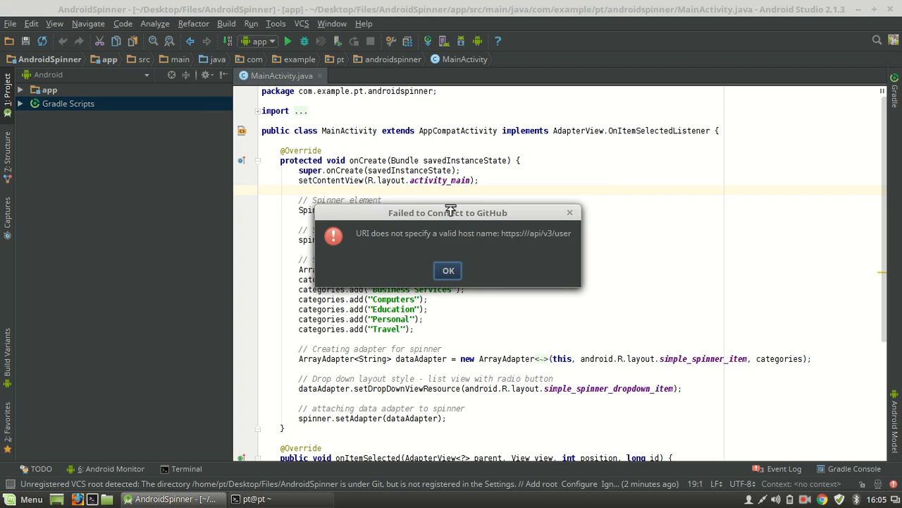
left_click(449, 270)
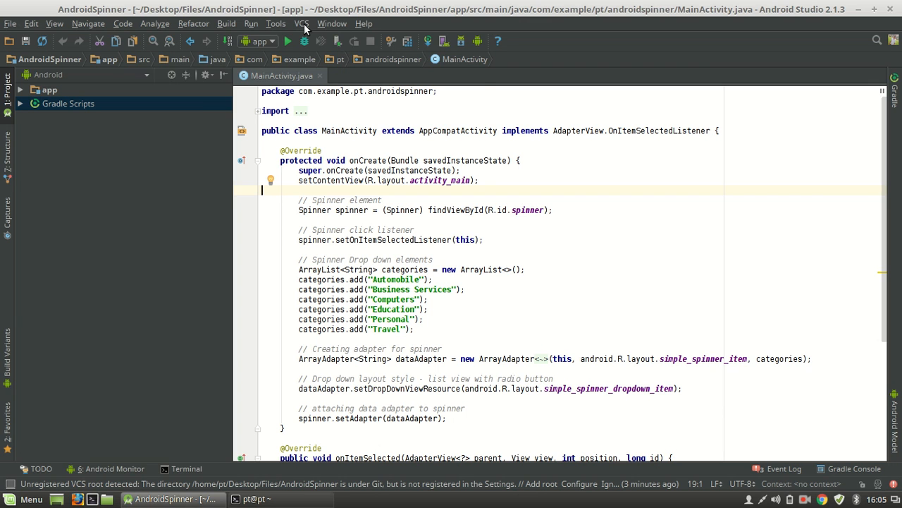
- Add the project root to Git on master and show the Favorites tool window
left_click(302, 23)
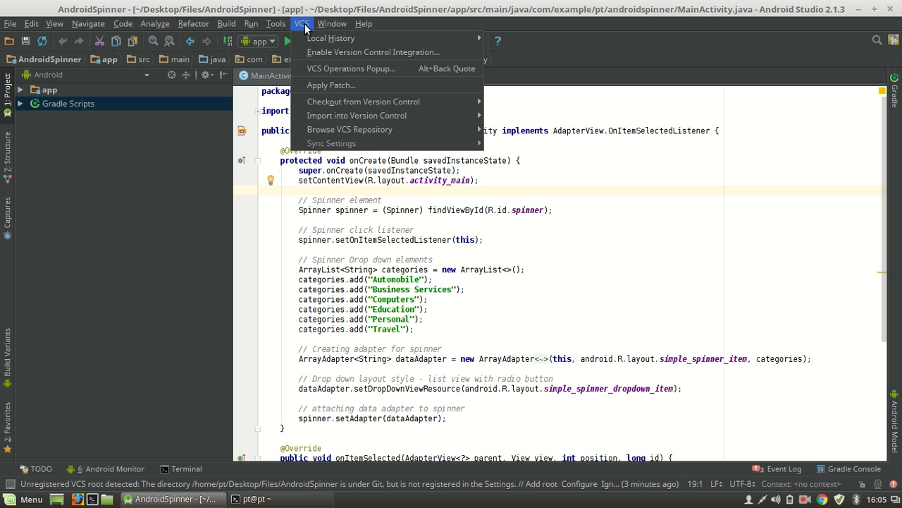
mouse_move(373, 51)
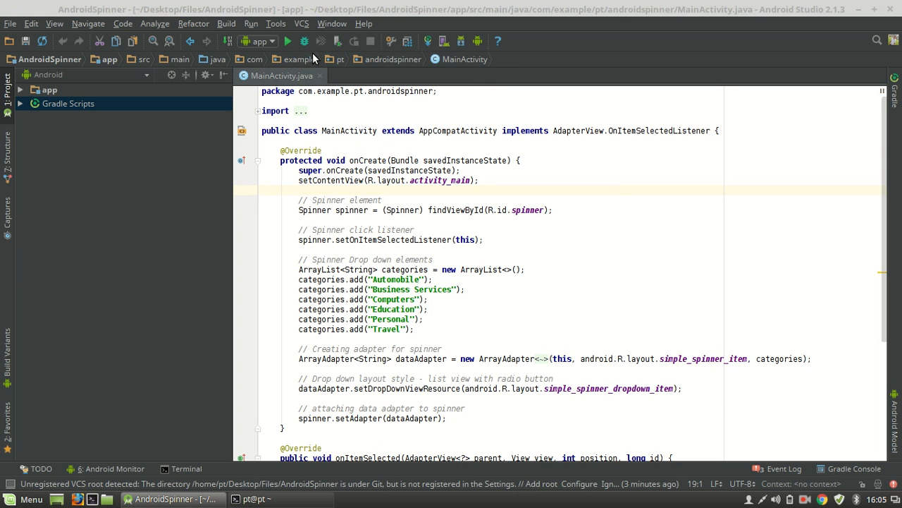
left_click(593, 224)
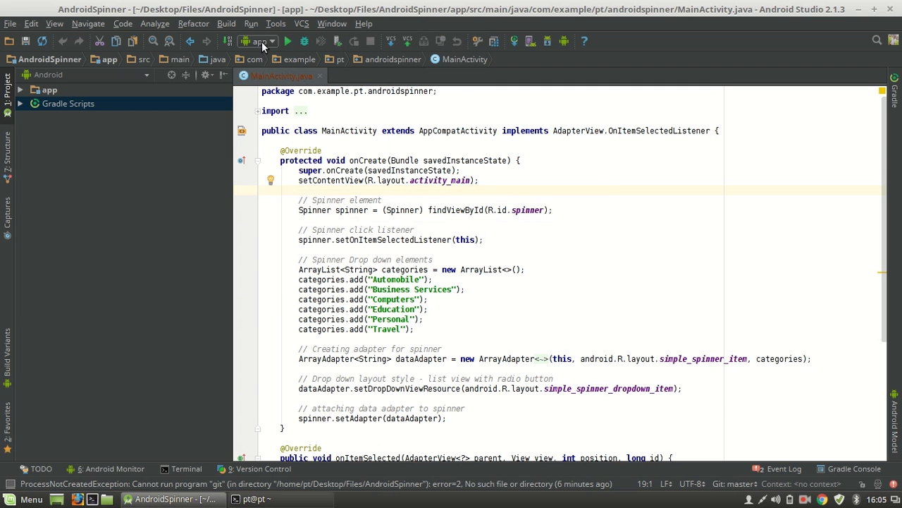
mouse_move(120, 23)
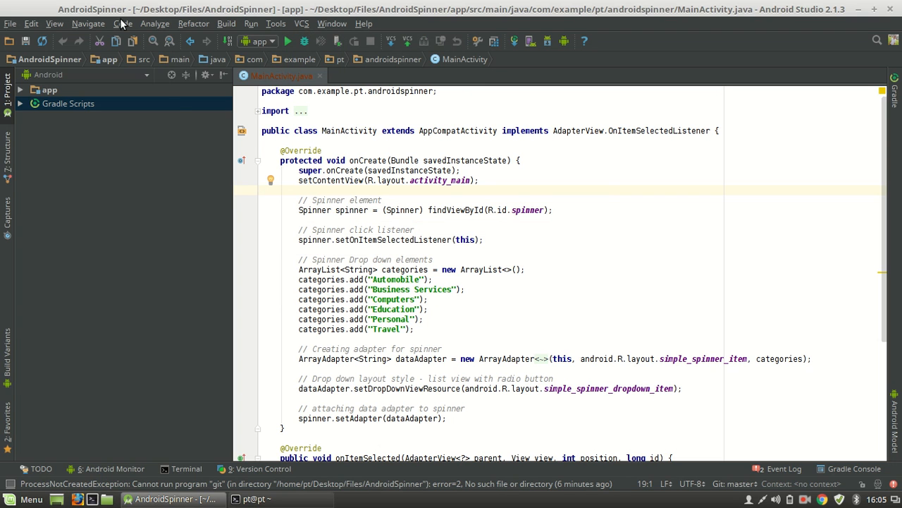
left_click(11, 23)
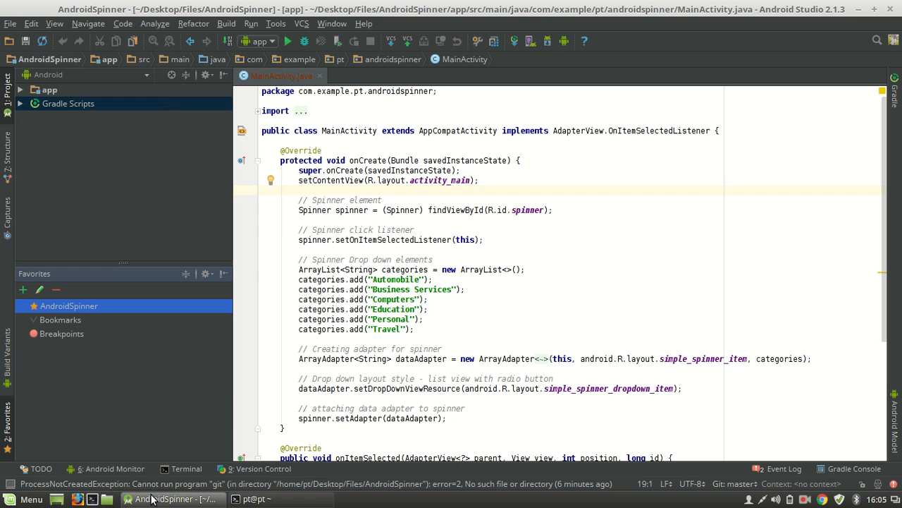
left_click(10, 24)
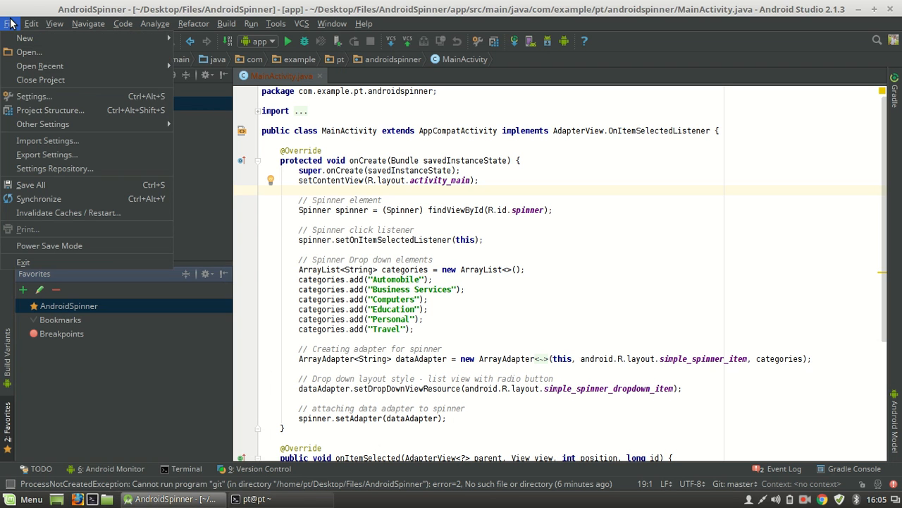
- Show Settings > Version Control > GitHub, currently empty, and launch Firefox
left_click(33, 96)
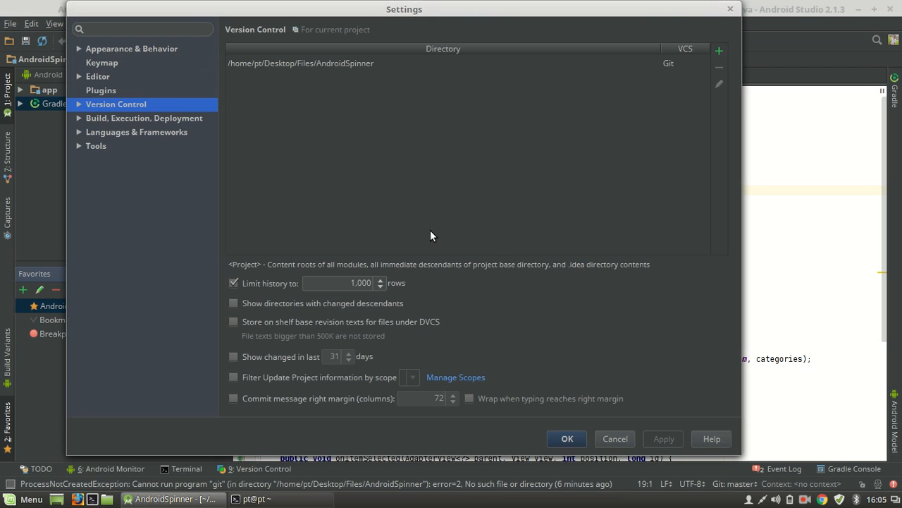
mouse_move(79, 108)
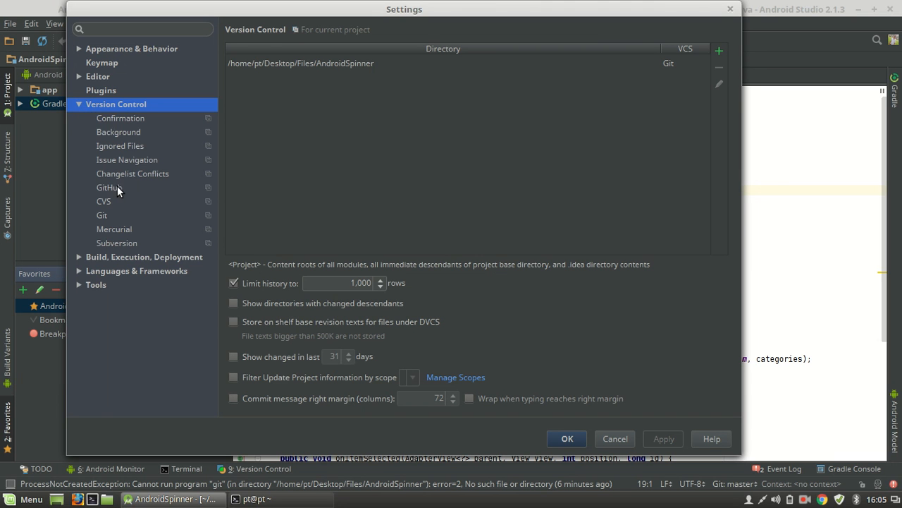
left_click(110, 188)
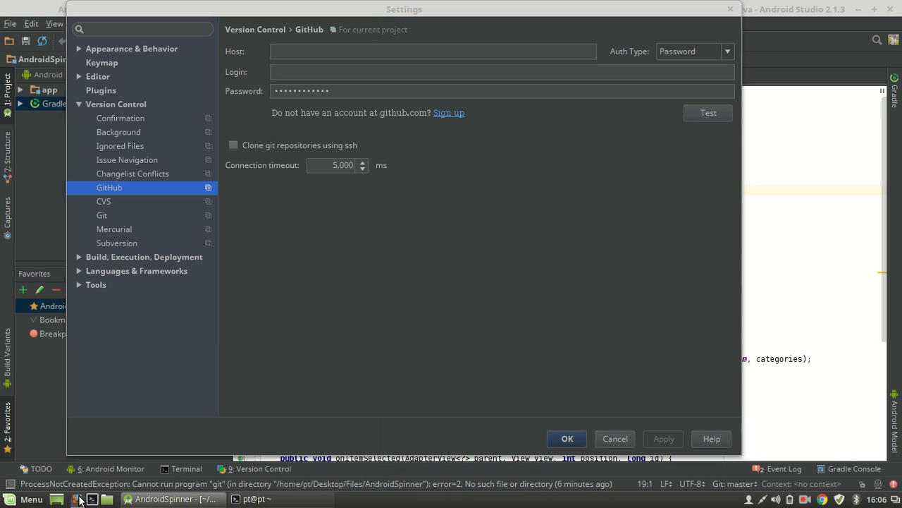
left_click(379, 498)
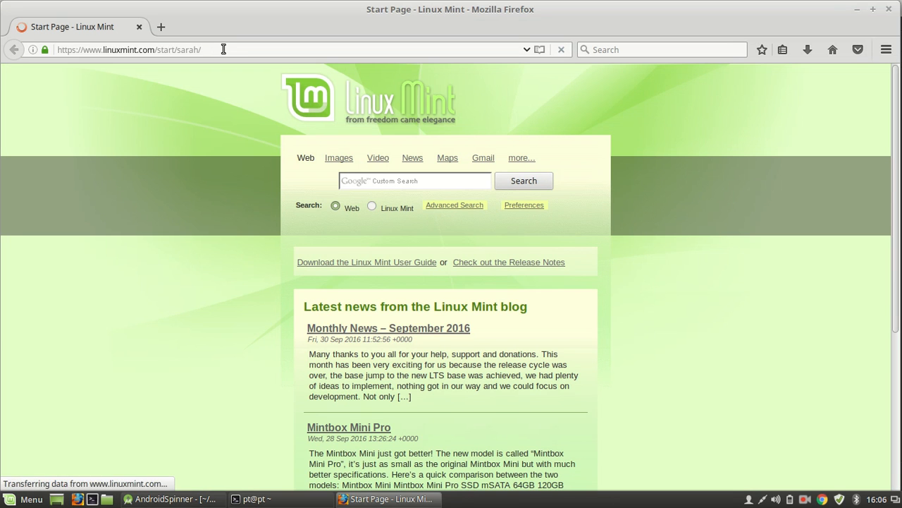
- Load github.com in Firefox to see the signed-in account's repositories
type("github.com/")
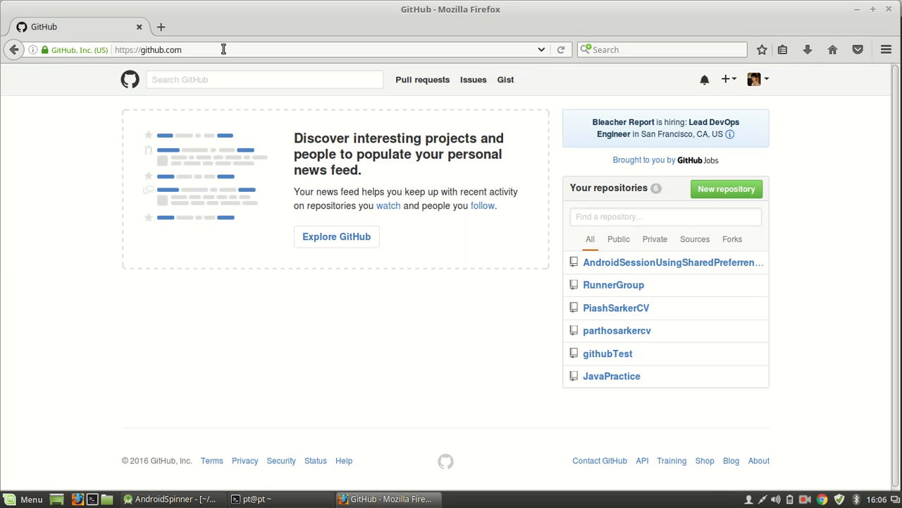
mouse_move(223, 52)
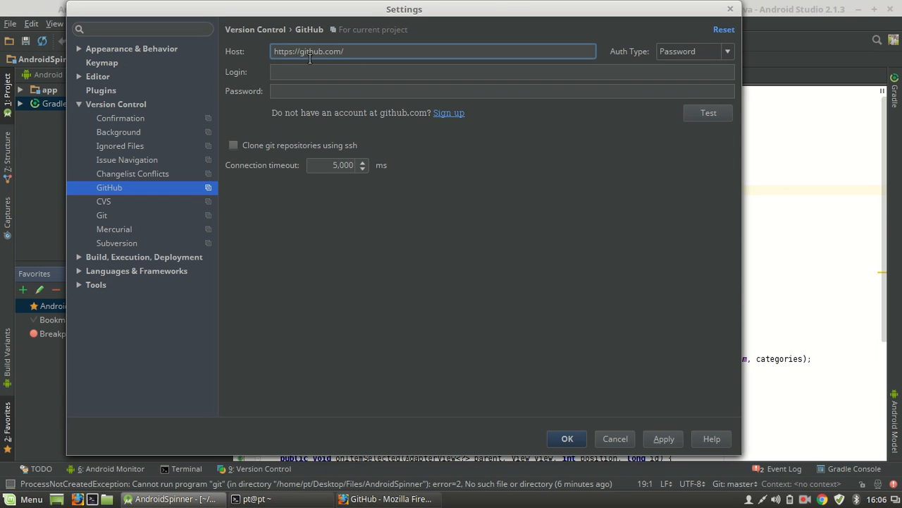
- Enter the github.com host, login 'pias' and password, pass the connection test, and apply
left_click(502, 71)
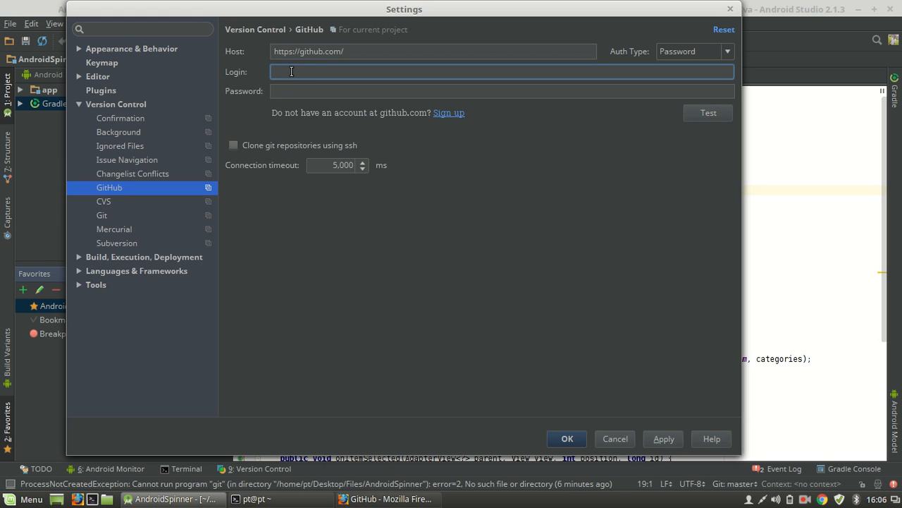
type("piashsarker")
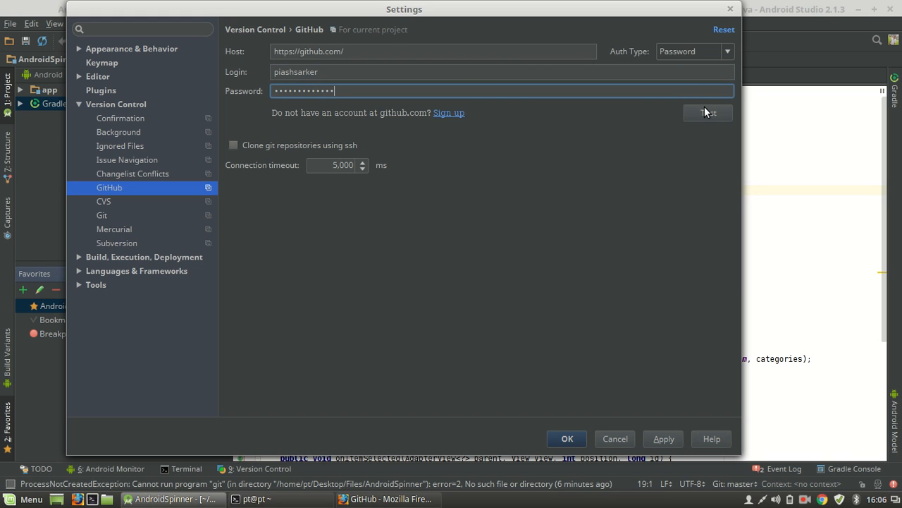
mouse_move(705, 116)
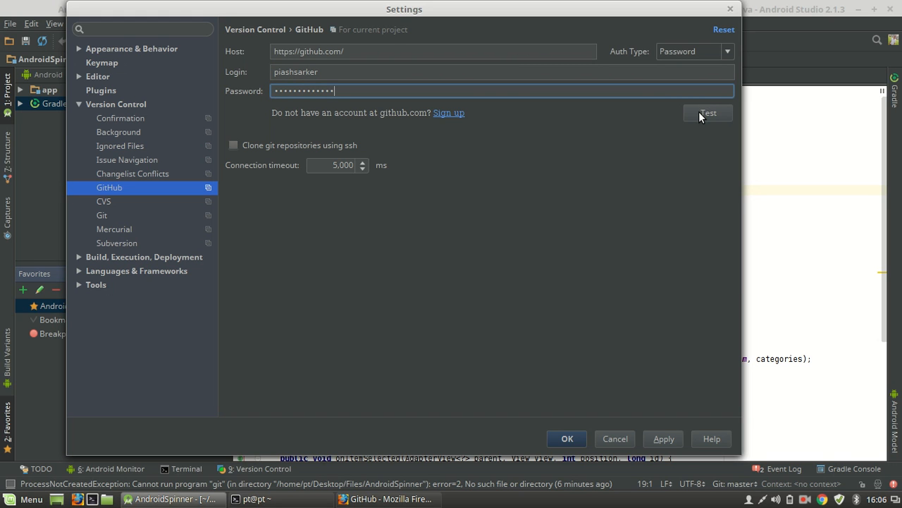
left_click(708, 113)
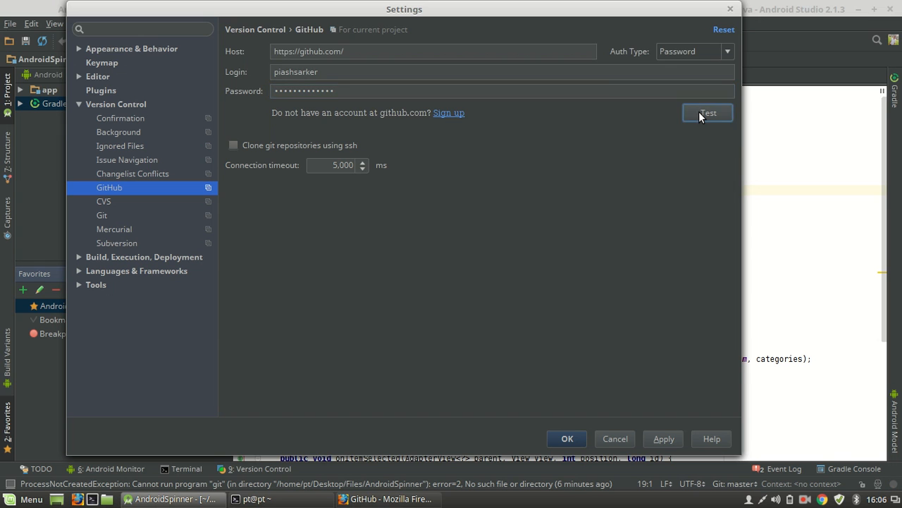
left_click(708, 112)
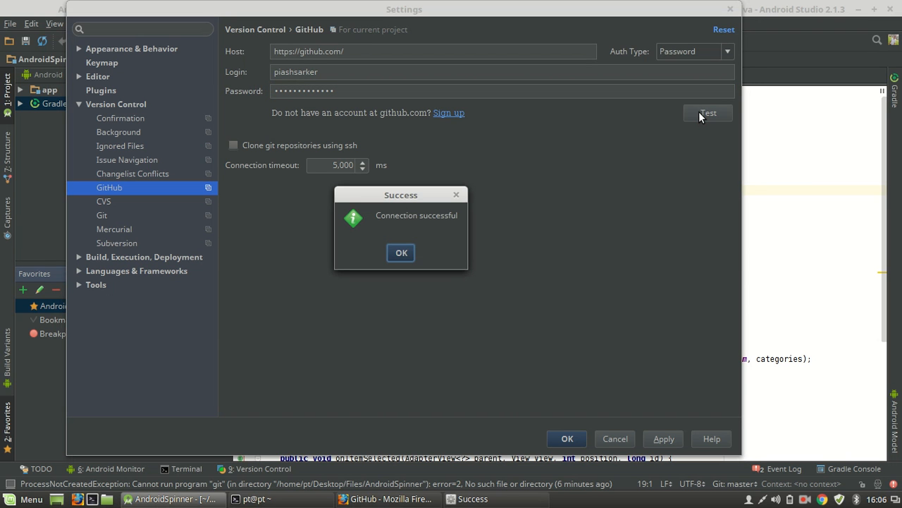
mouse_move(418, 227)
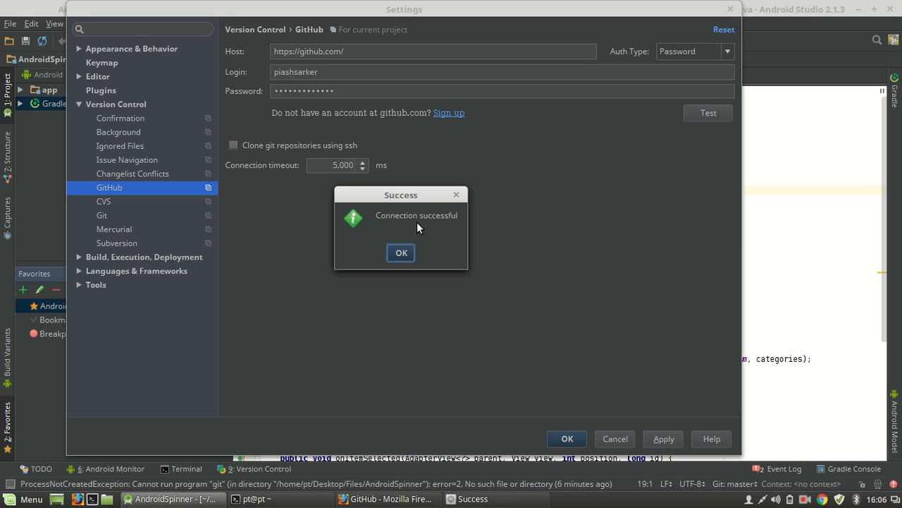
left_click(401, 252)
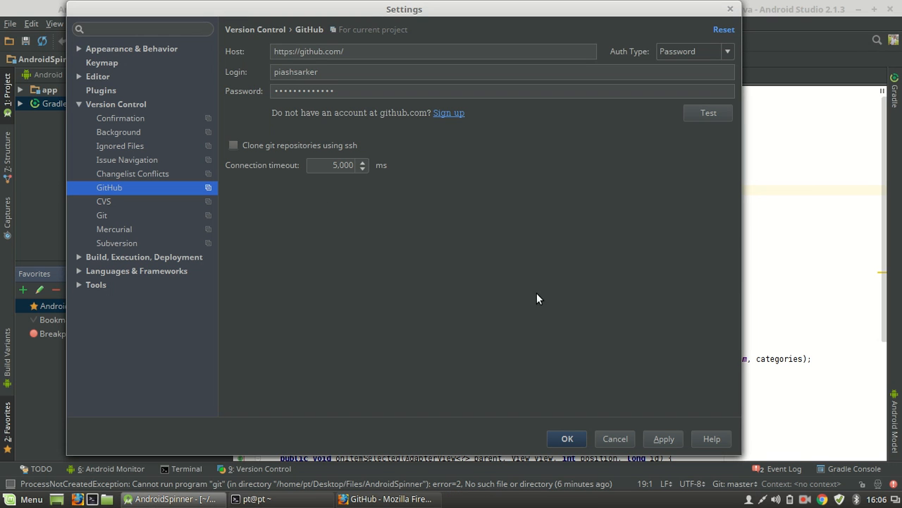
mouse_move(608, 377)
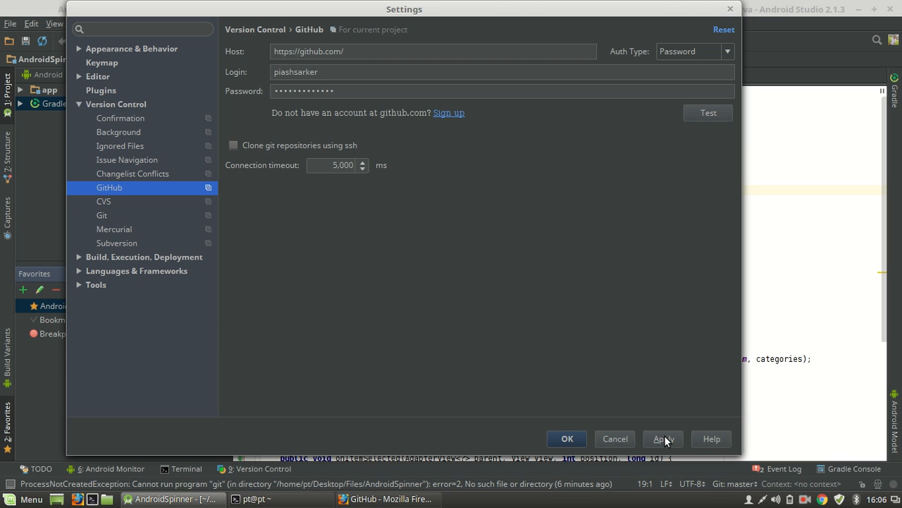
left_click(664, 438)
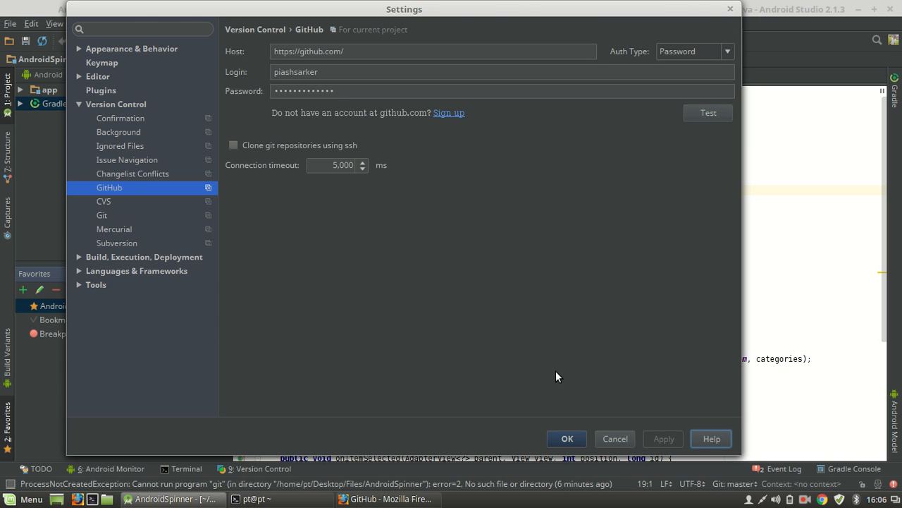
- Share the project as new GitHub repository AndroidSpinner, remote origin, description 'Test Project'
left_click(567, 438)
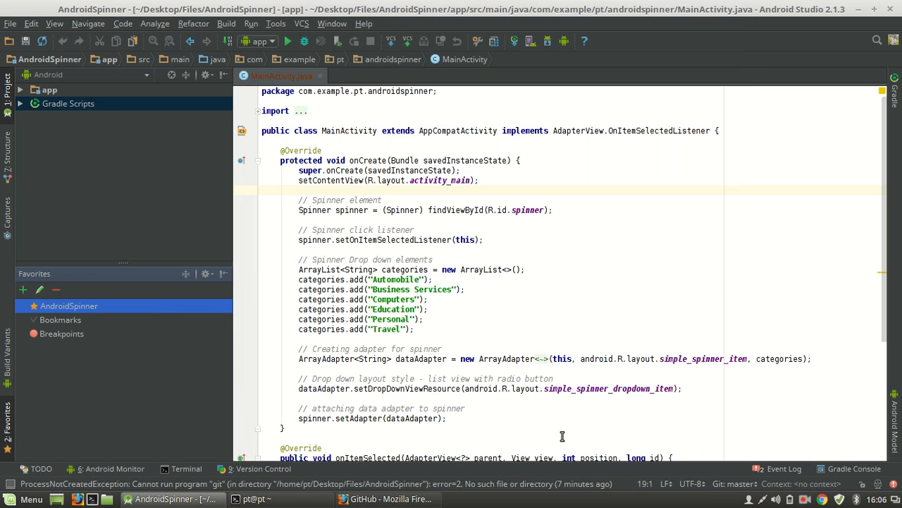
mouse_move(281, 100)
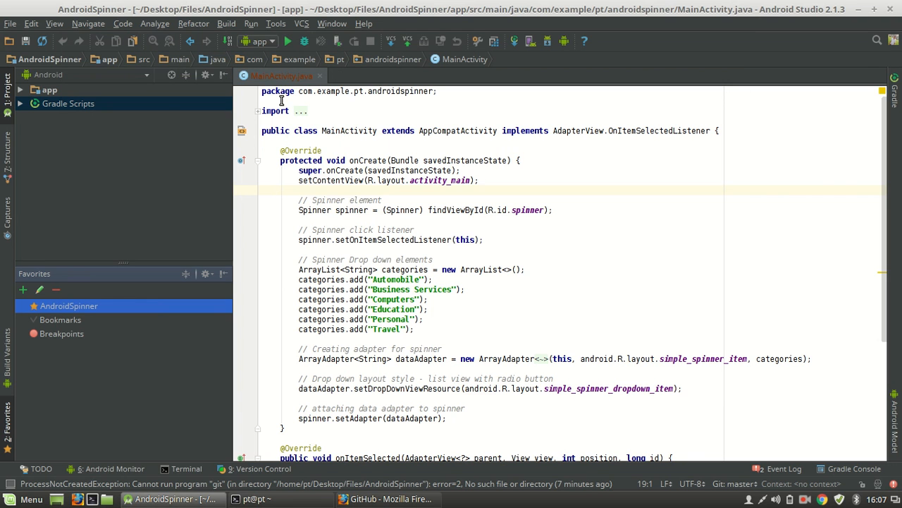
left_click(301, 23)
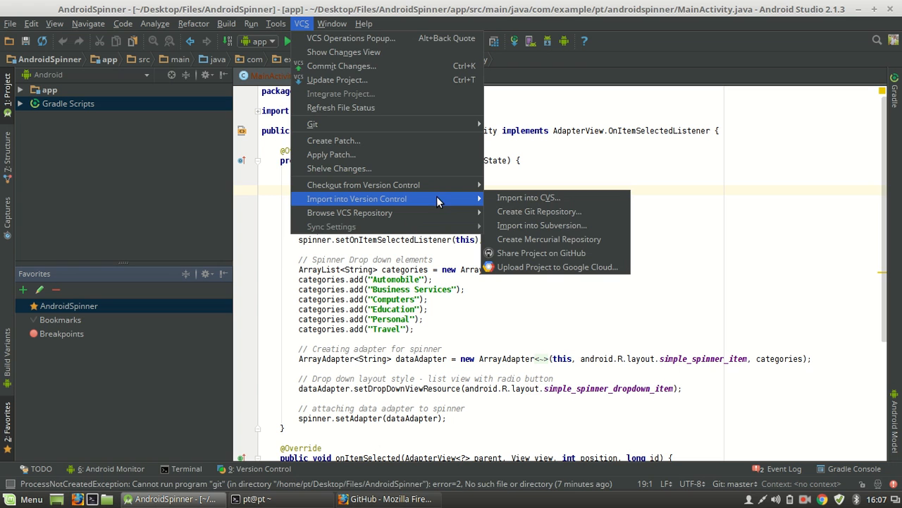
left_click(542, 252)
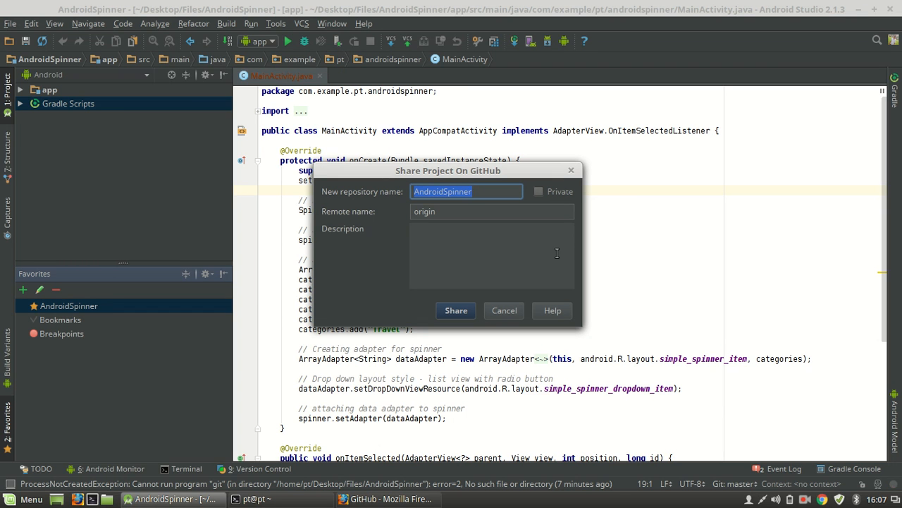
left_click(492, 211)
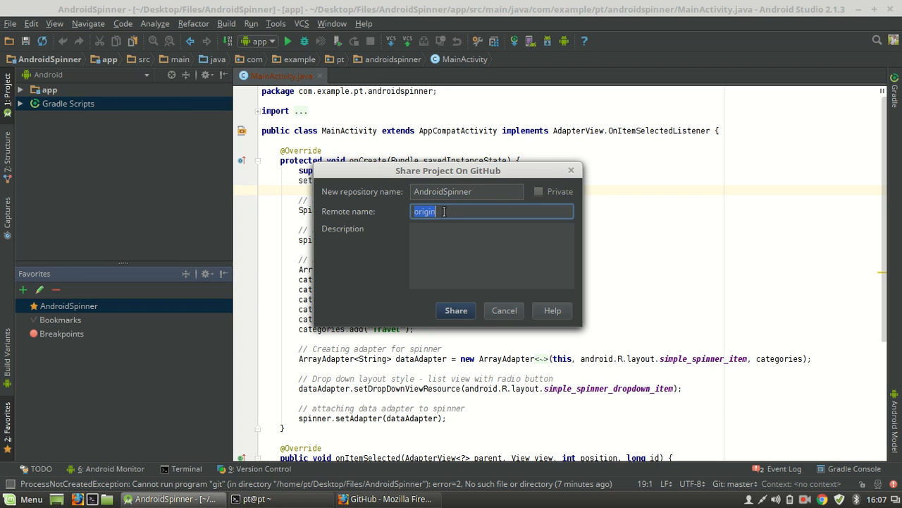
left_click(466, 191)
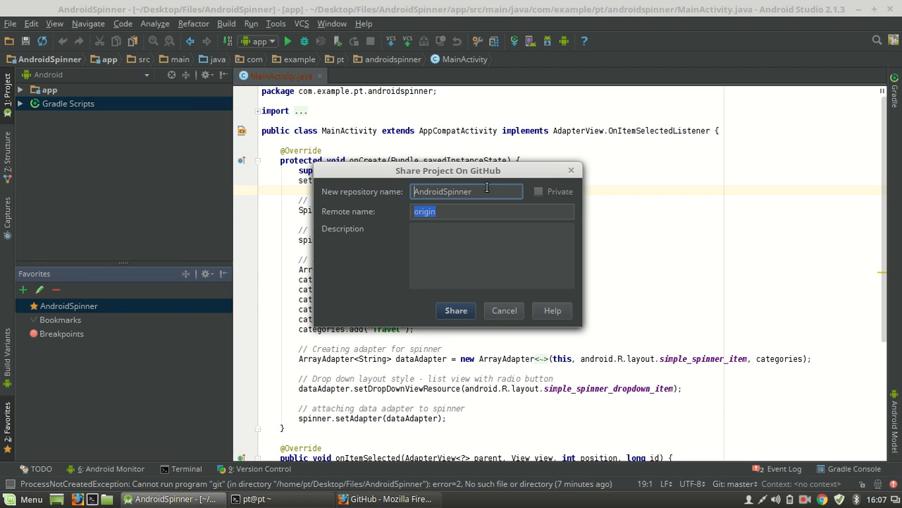
left_click(469, 239)
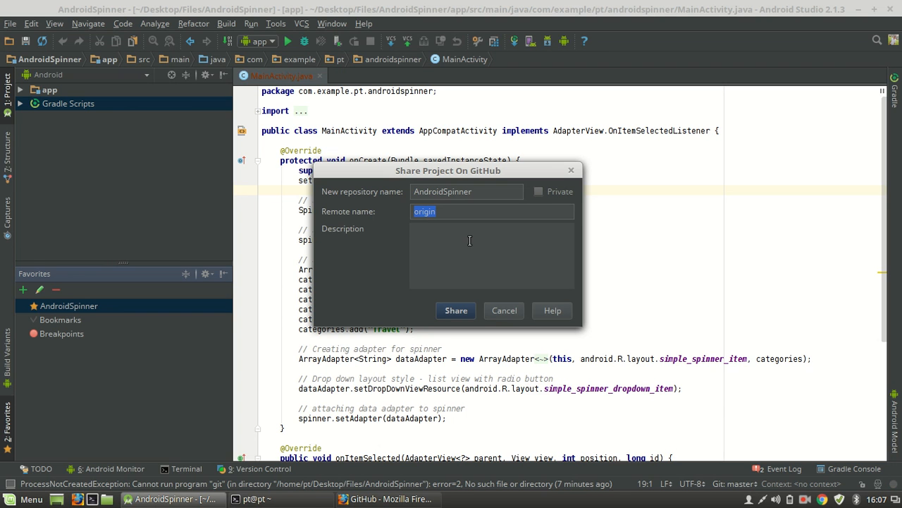
type("Test")
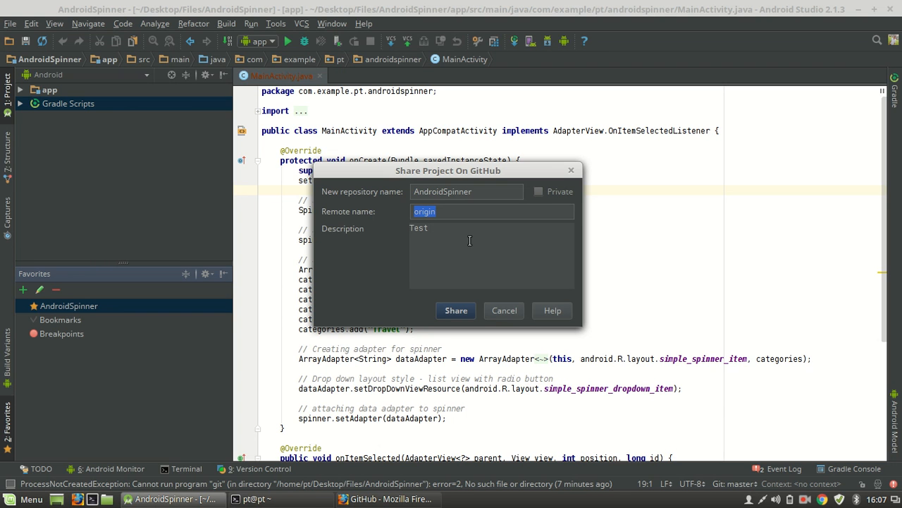
type("Project")
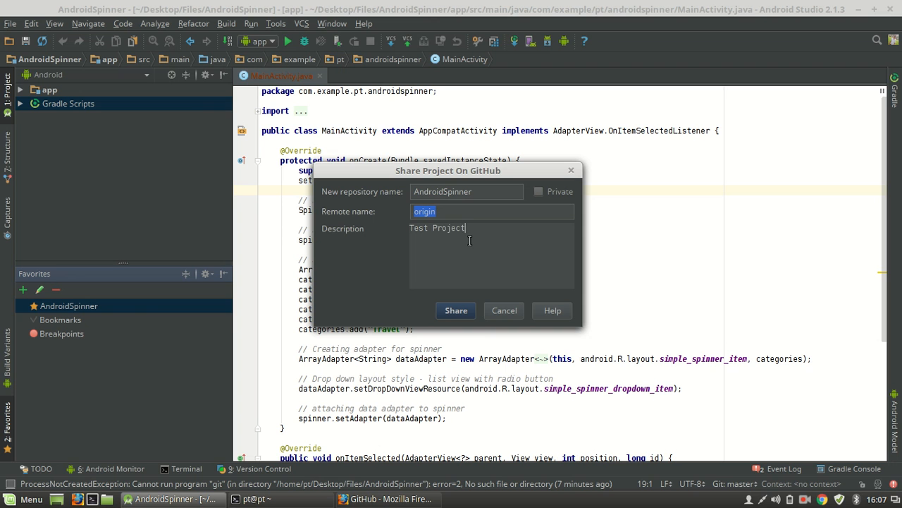
left_click(455, 310)
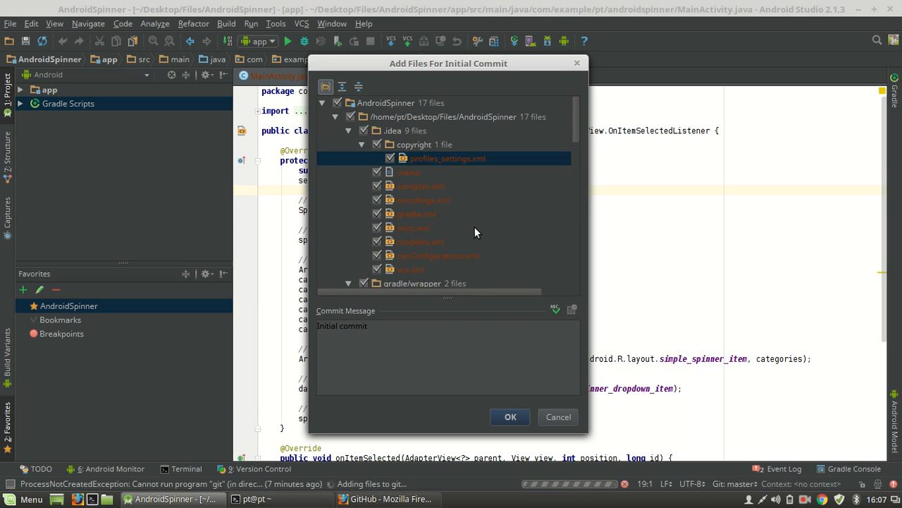
mouse_move(421, 337)
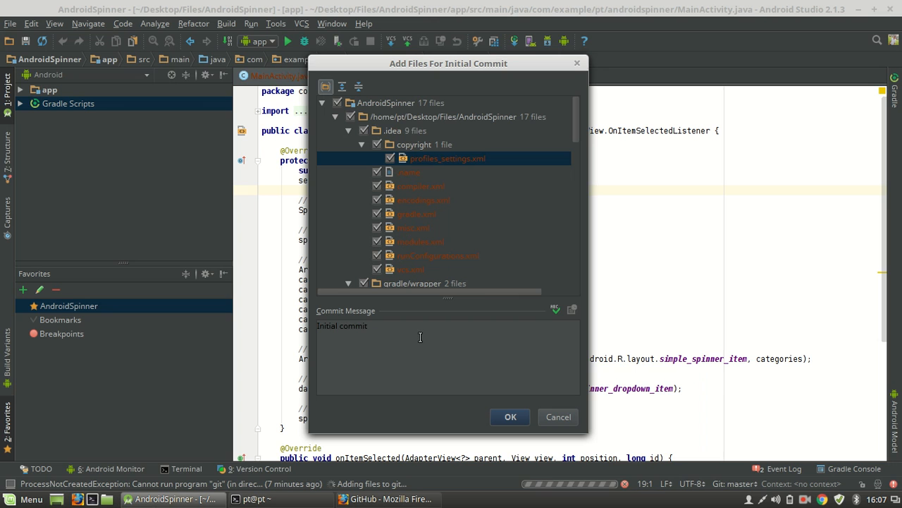
mouse_move(402, 329)
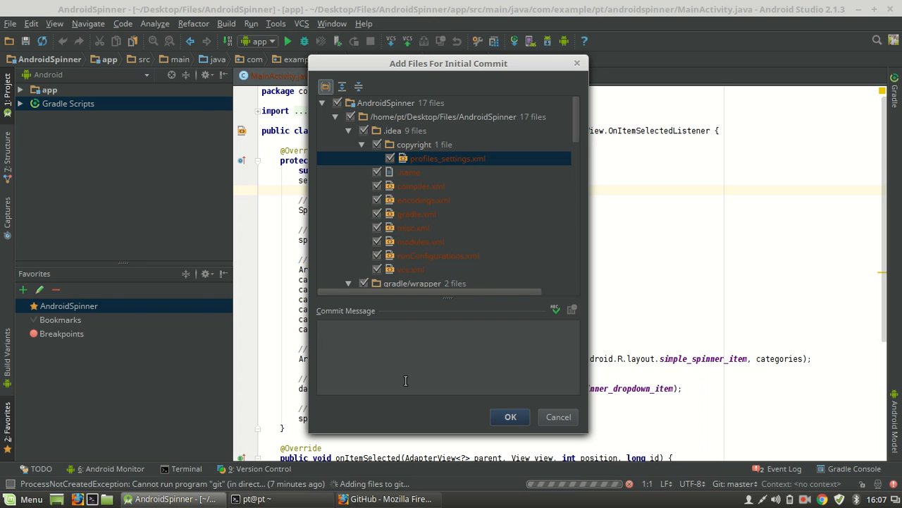
mouse_move(445, 339)
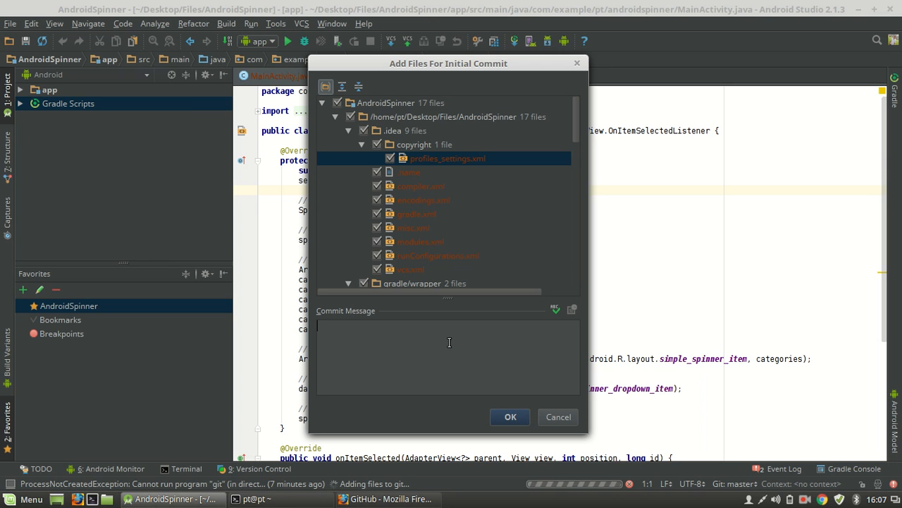
- Commit all project files for the initial commit with message 'Test'
type("Test")
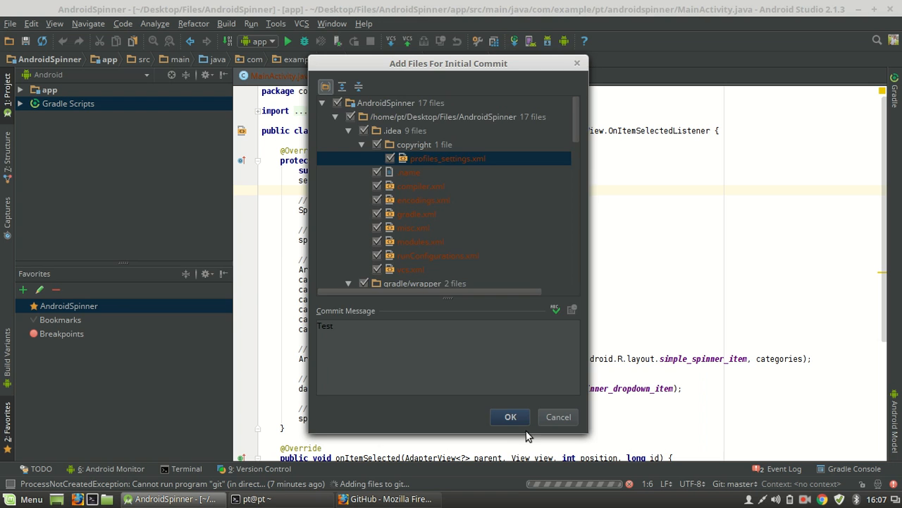
left_click(510, 416)
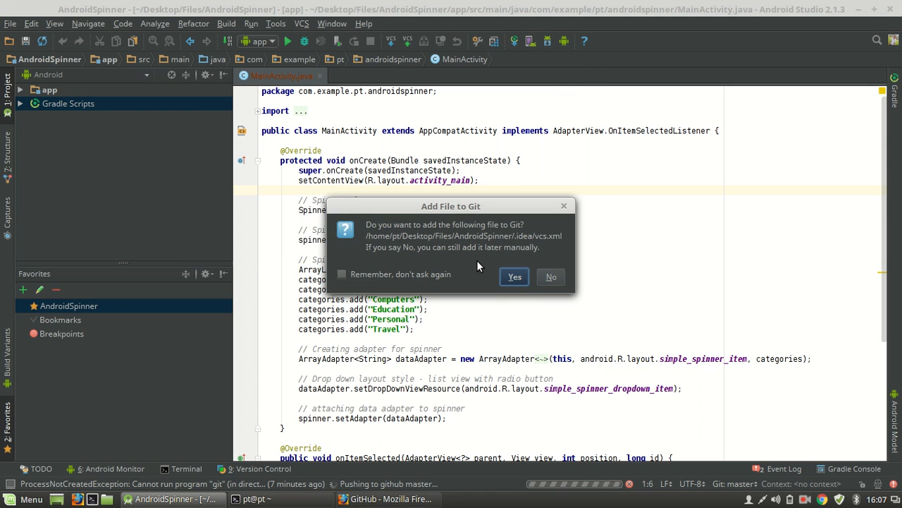
mouse_move(427, 261)
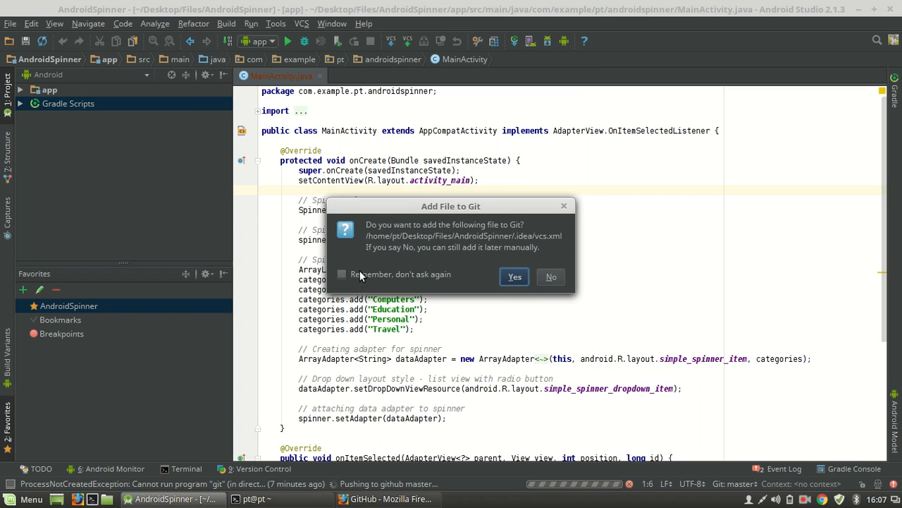
- Add vcs.xml to Git without future prompts, then open the AndroidSpinner repository link
left_click(342, 274)
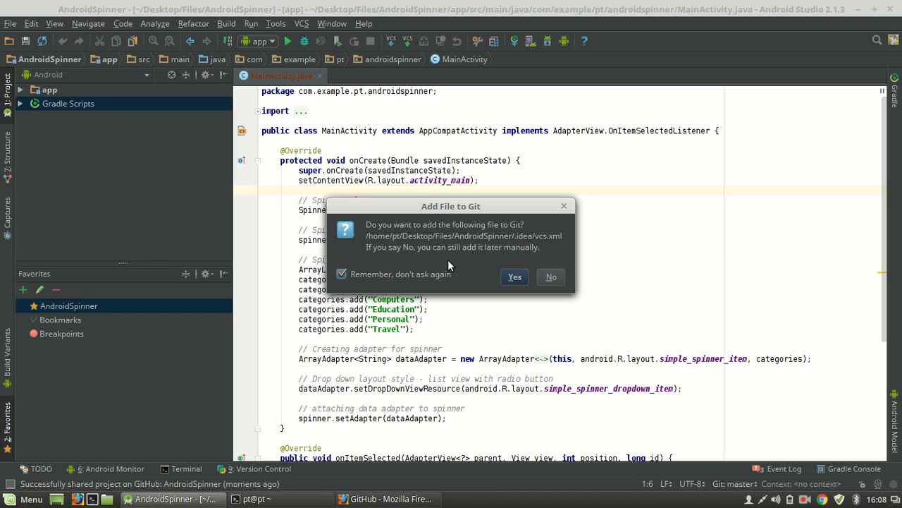
mouse_move(479, 258)
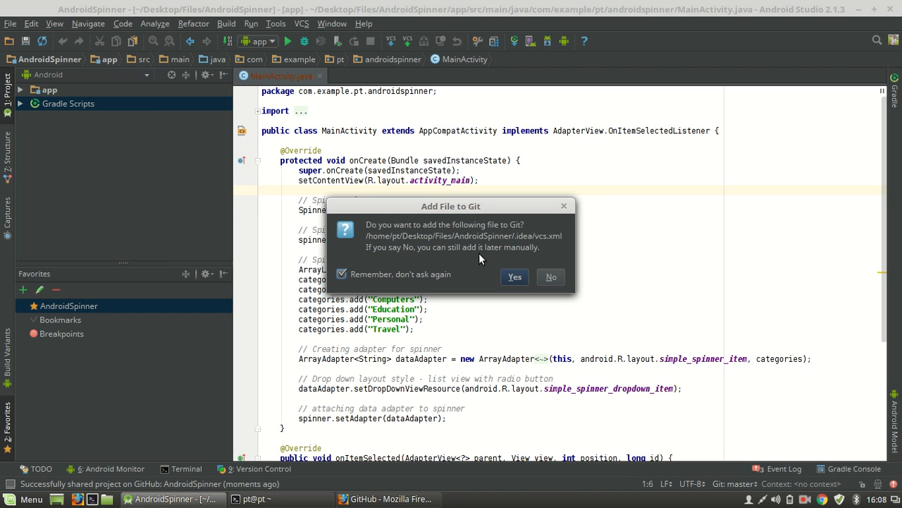
mouse_move(500, 266)
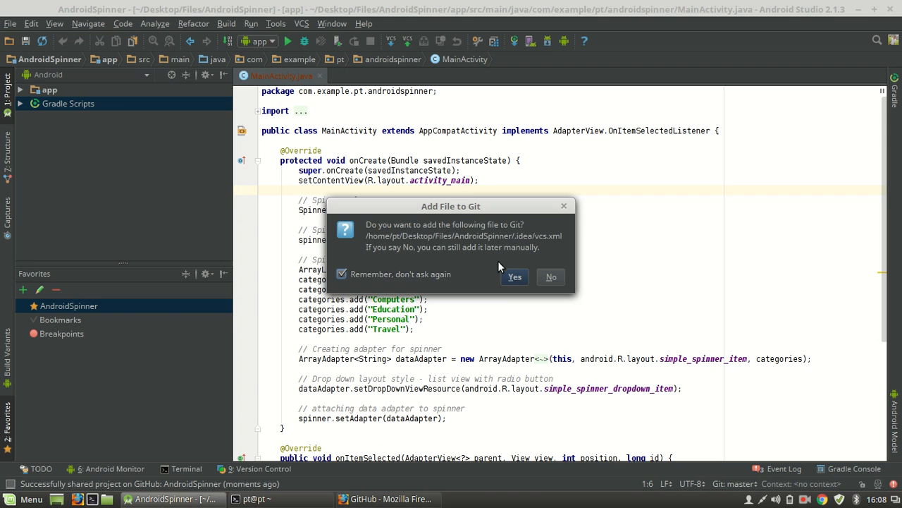
left_click(514, 276)
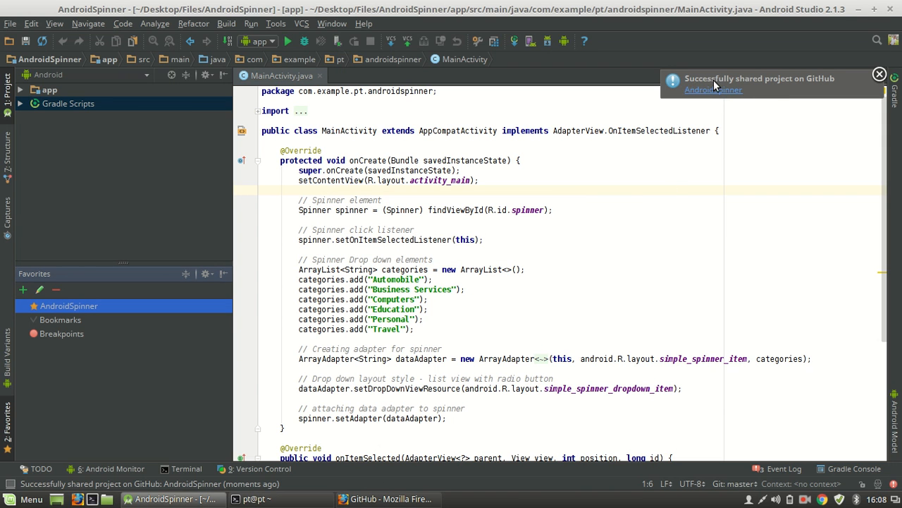
mouse_move(707, 92)
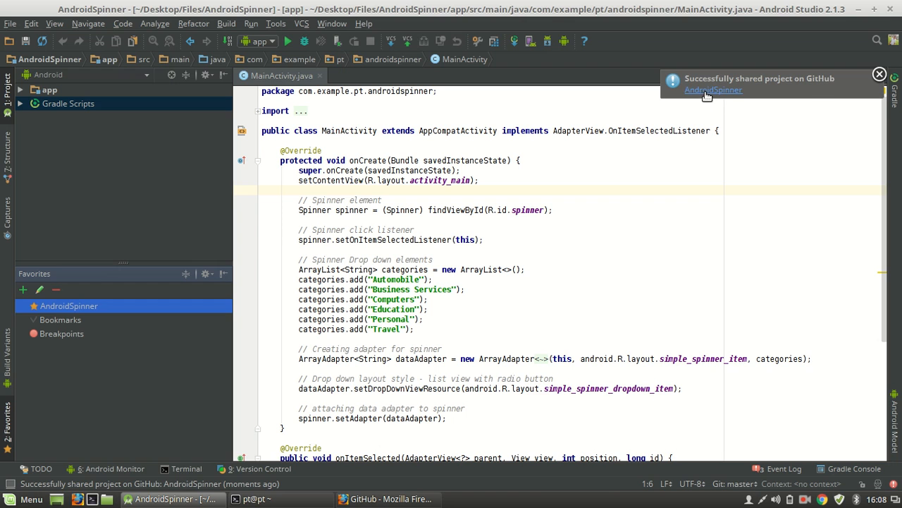
left_click(713, 89)
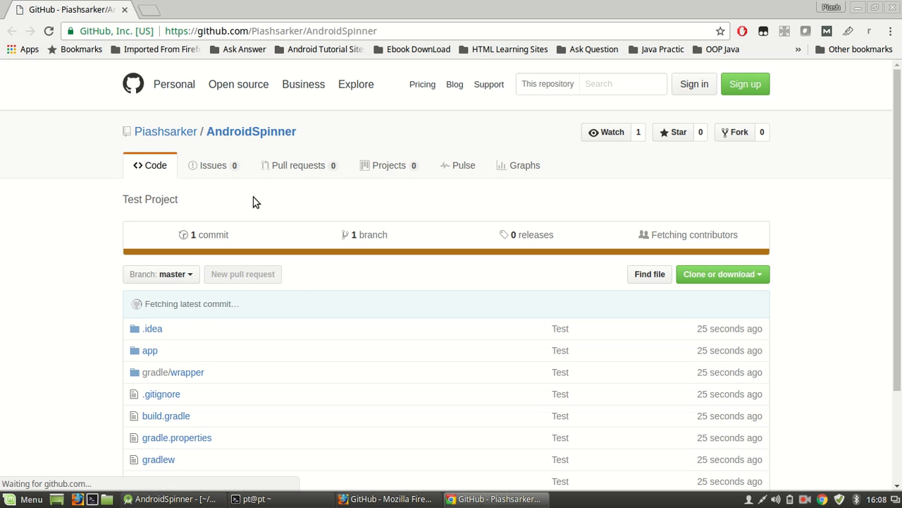
- Scroll the AndroidSpinner file list and open app/src, showing androidTest, main and test
scroll("down", 3)
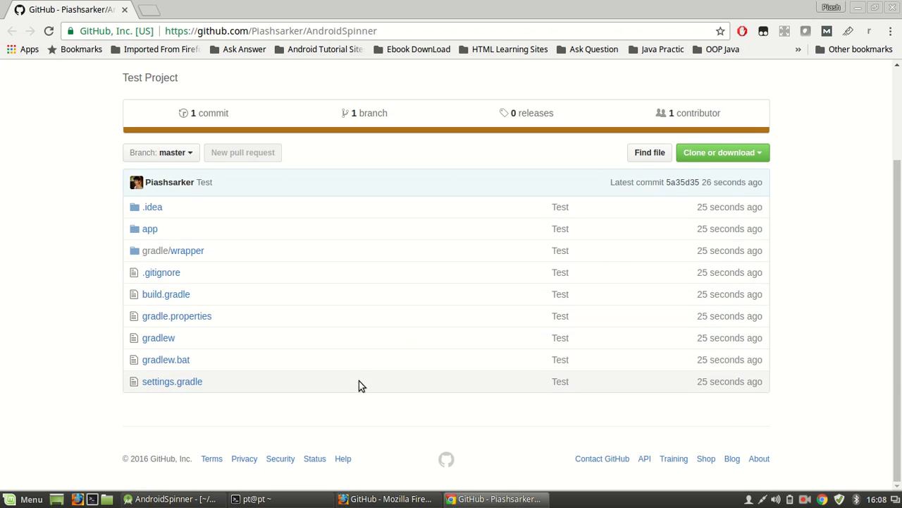
scroll("up", 3)
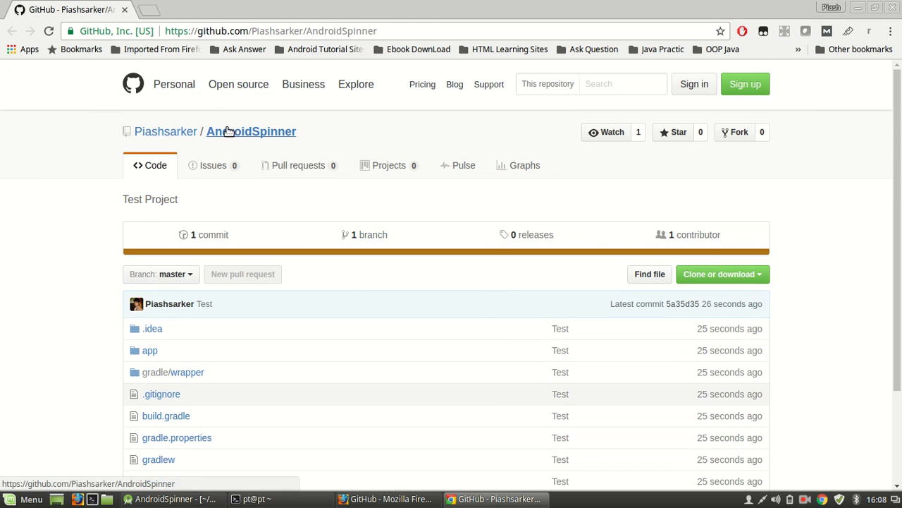
mouse_move(499, 410)
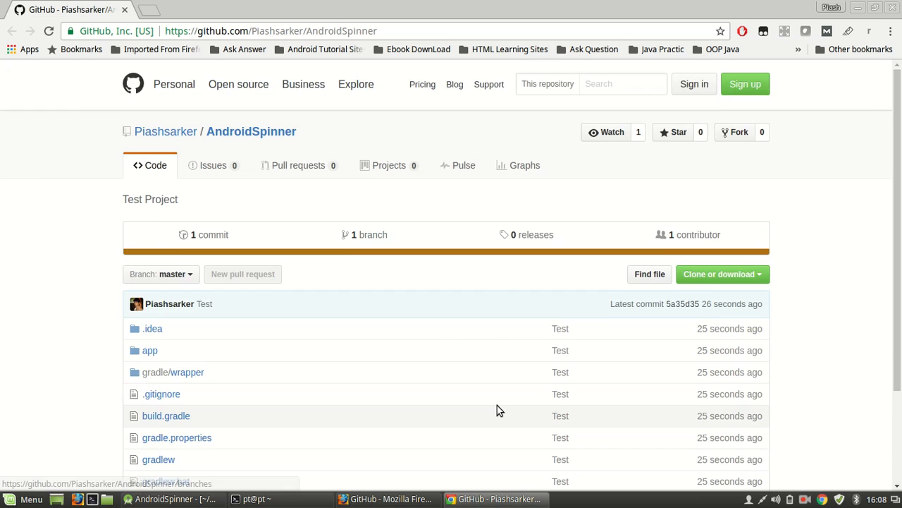
scroll("down", 3)
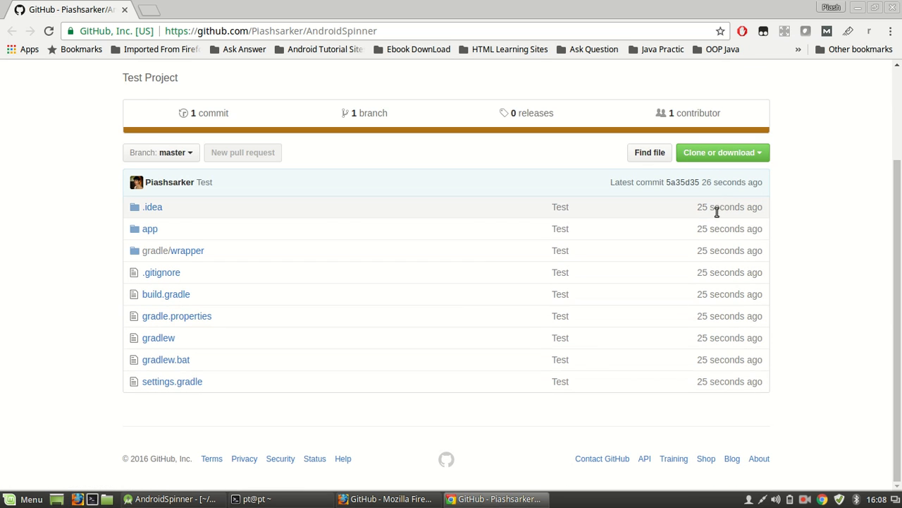
scroll("up", 3)
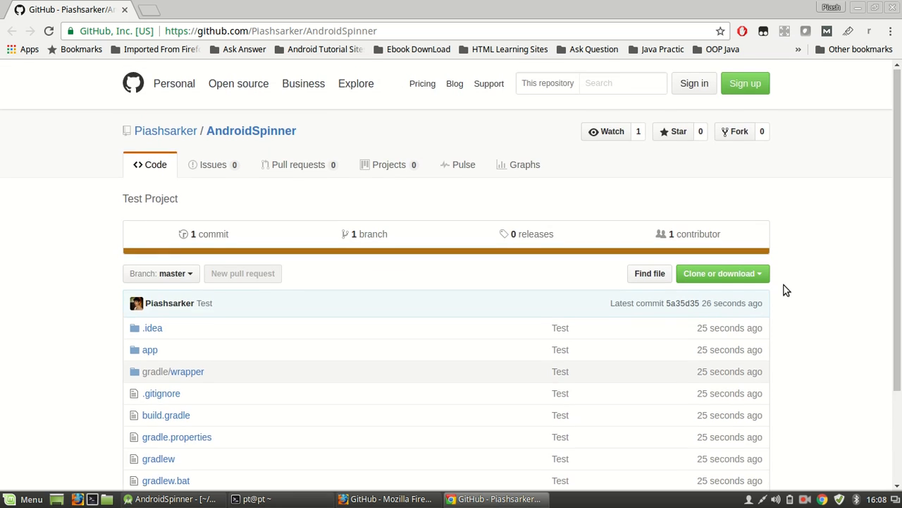
scroll("down", 3)
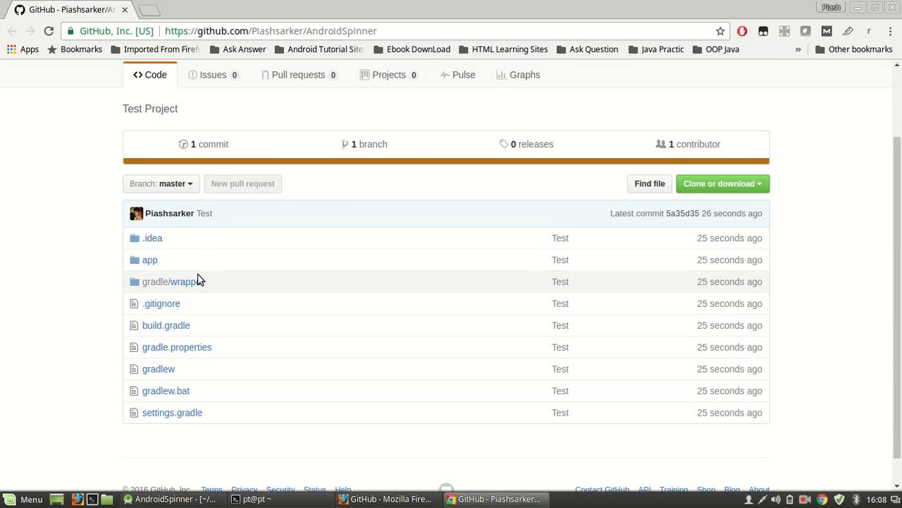
mouse_move(146, 261)
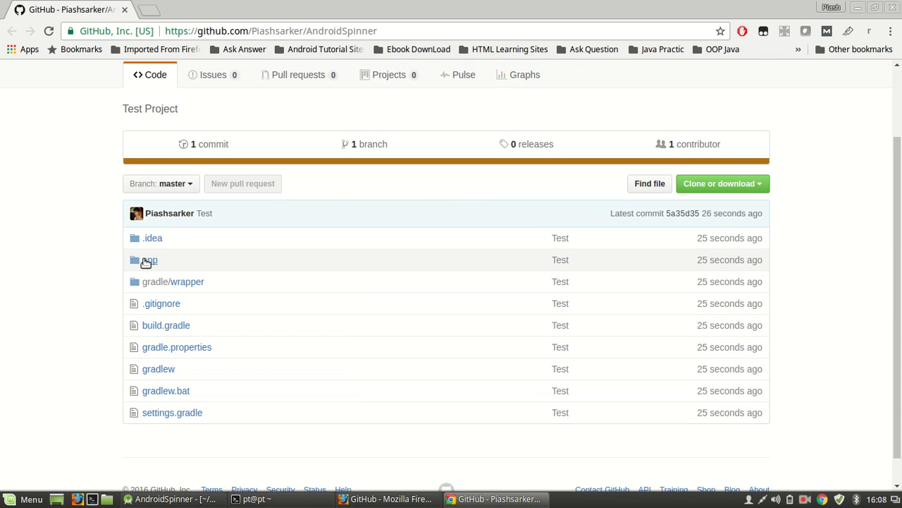
left_click(148, 259)
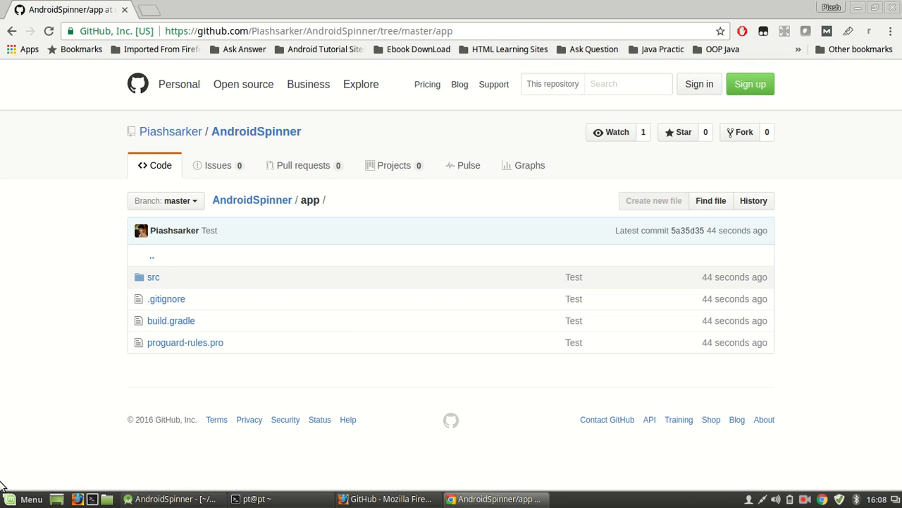
mouse_move(161, 277)
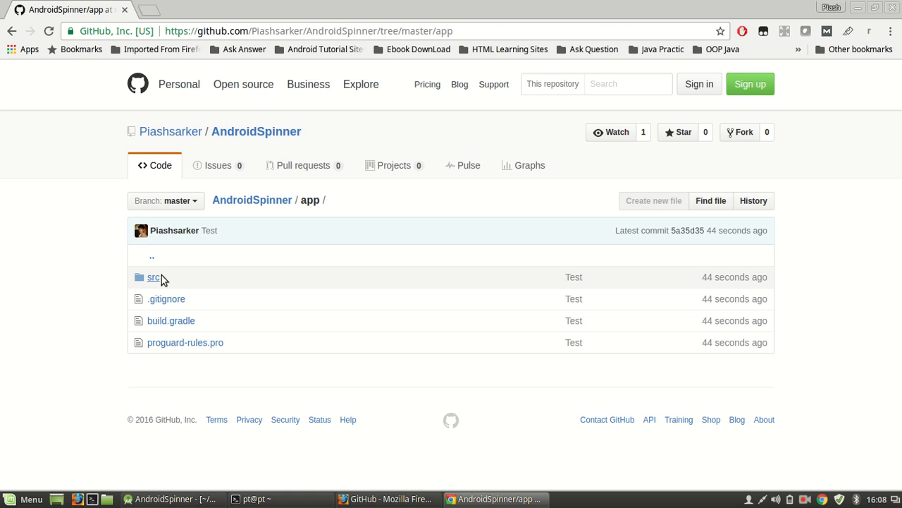
left_click(153, 276)
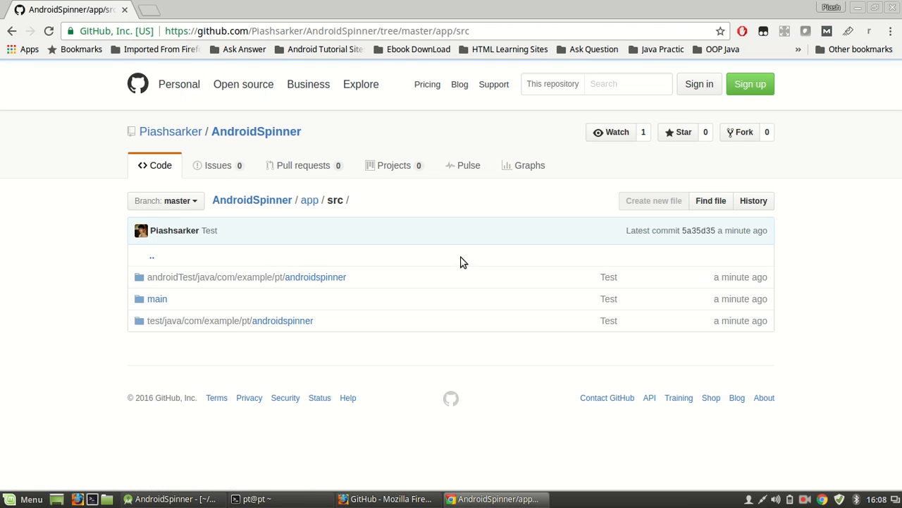